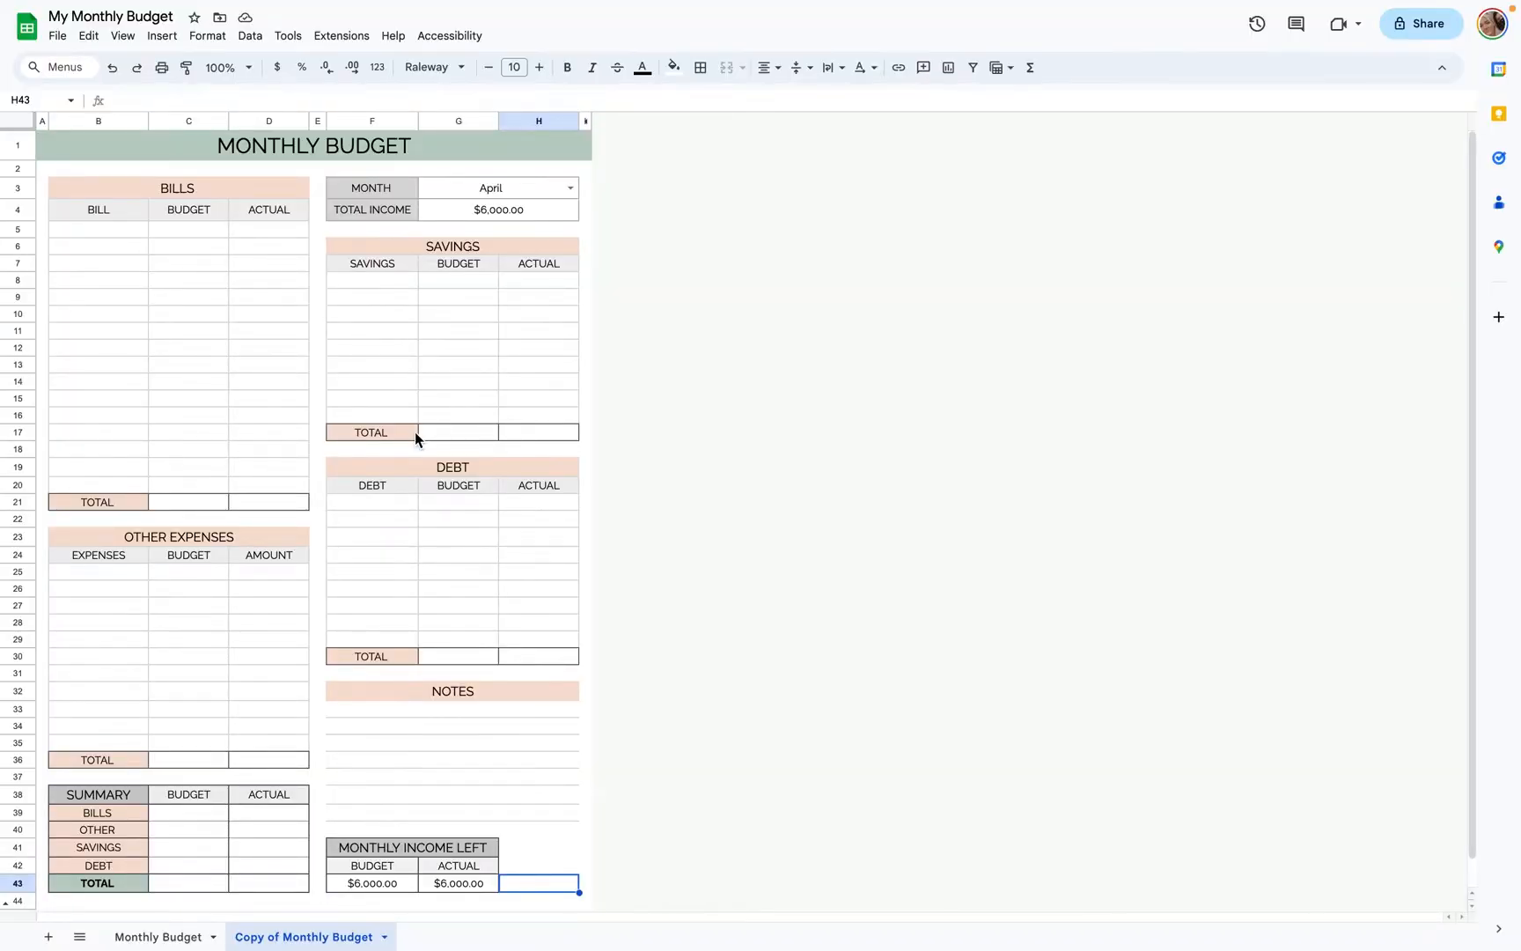
pyautogui.moveTo(467, 635)
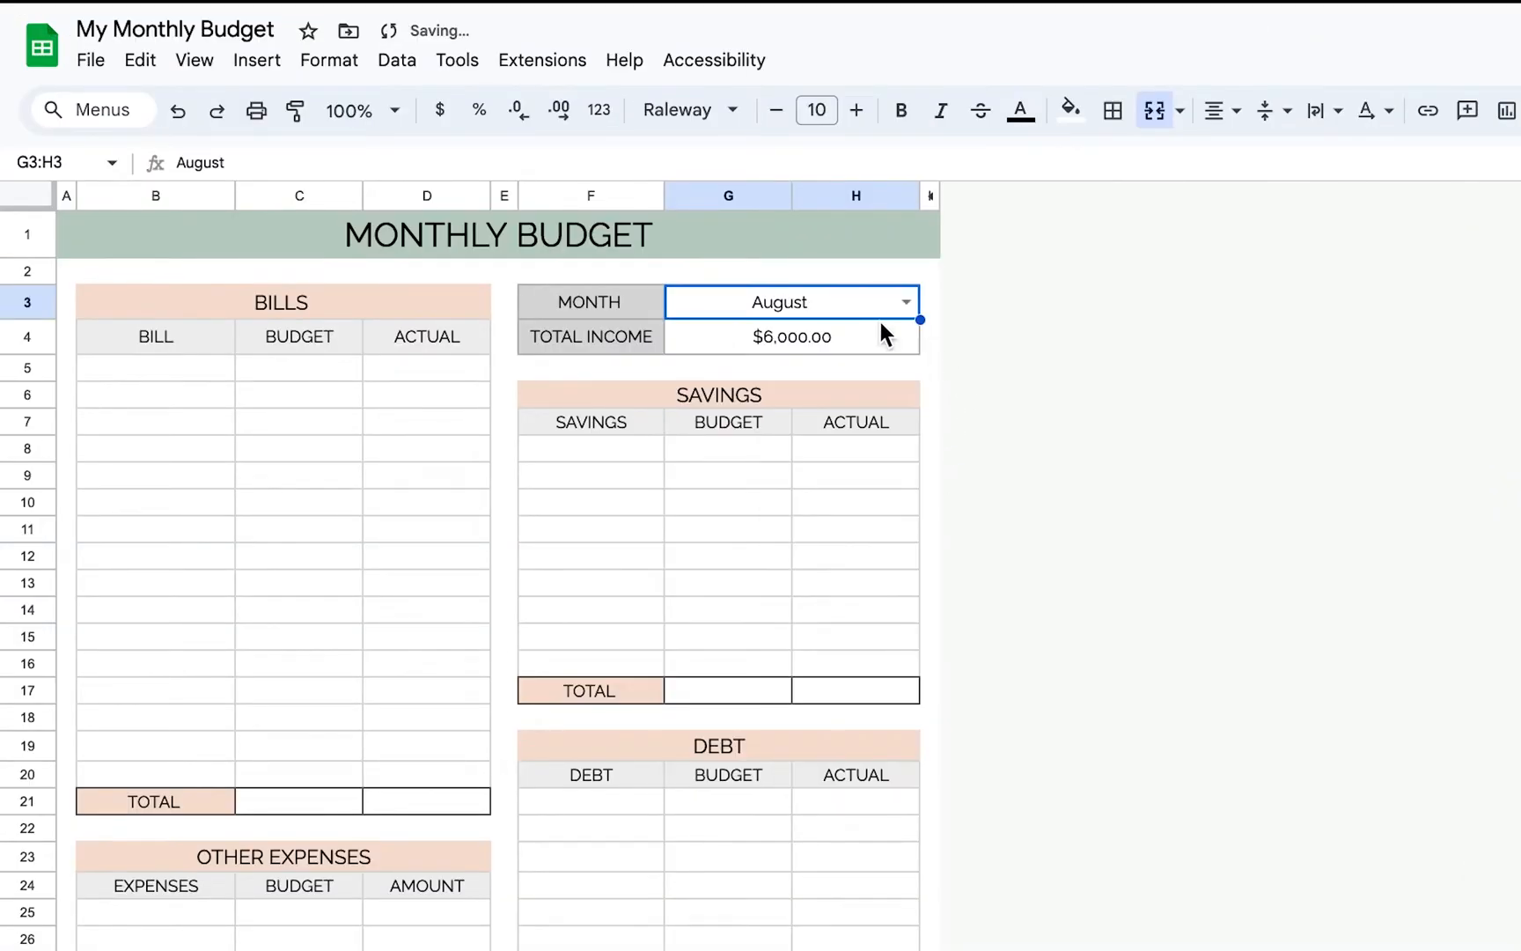
# - Enter 6000 as the total income for August
pyautogui.write('6000')
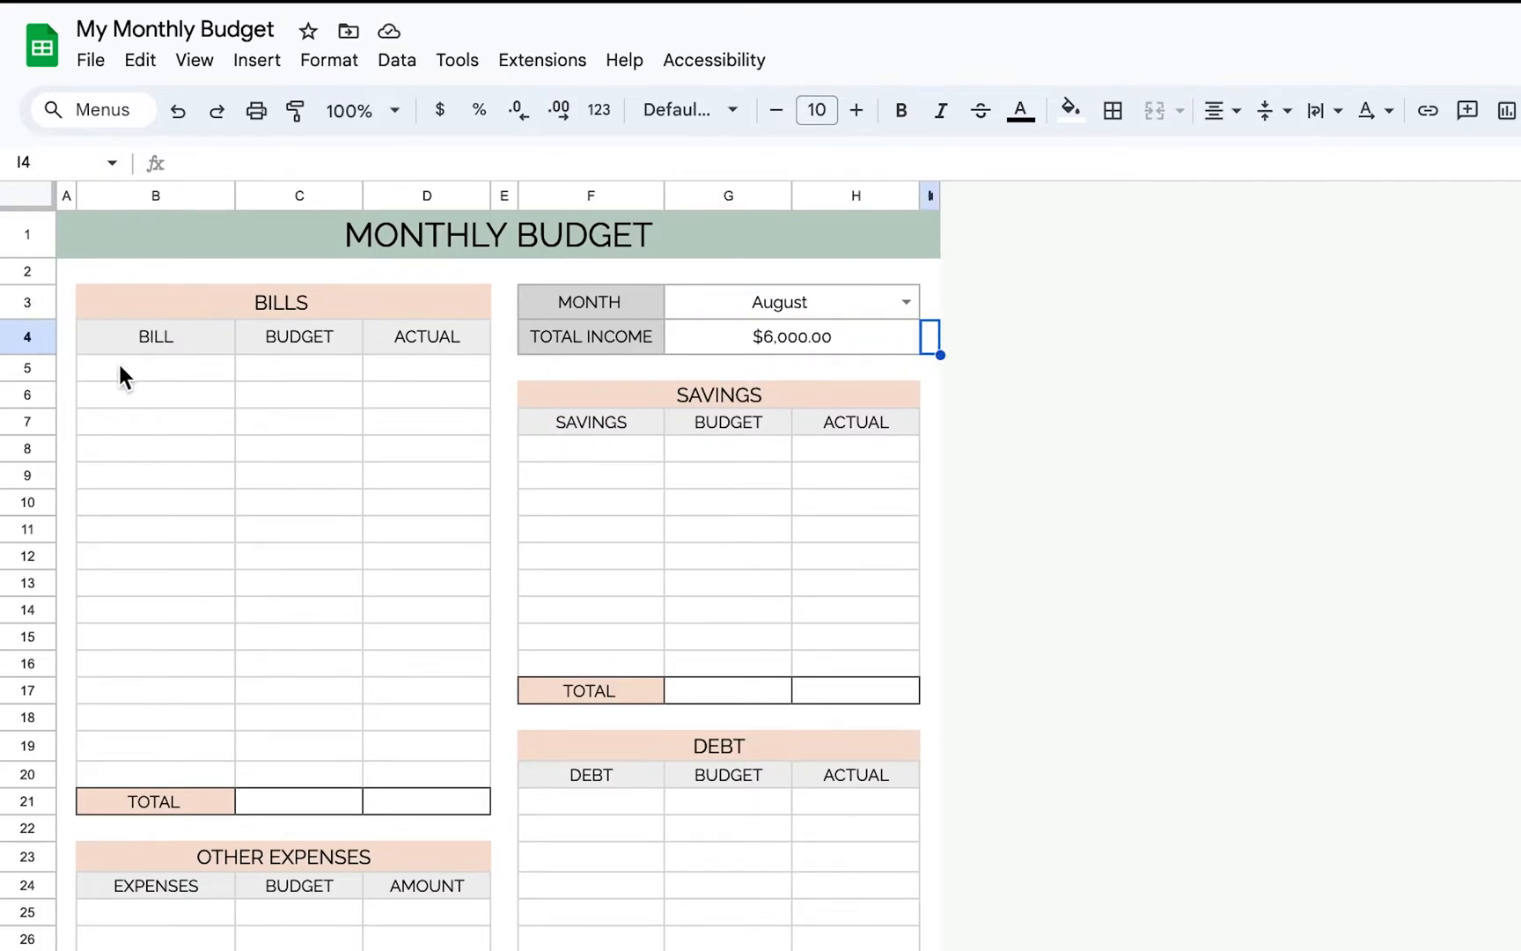
# - List the seven bills from Rent to Internet with budget amounts totalling $2,444.00
pyautogui.write('Rent')
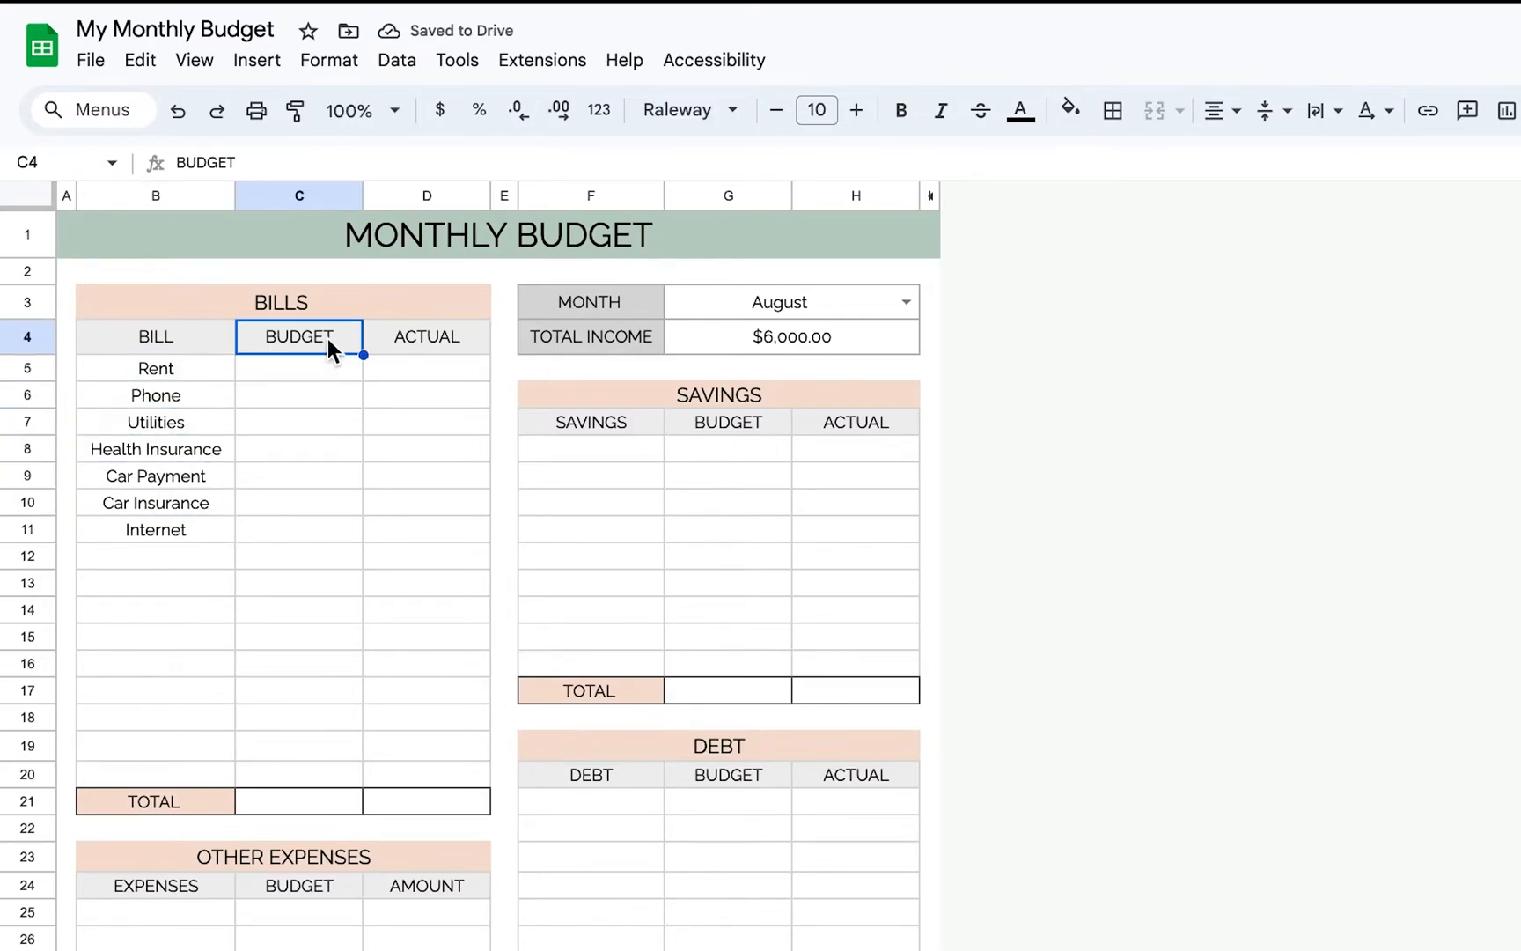
pyautogui.click(424, 336)
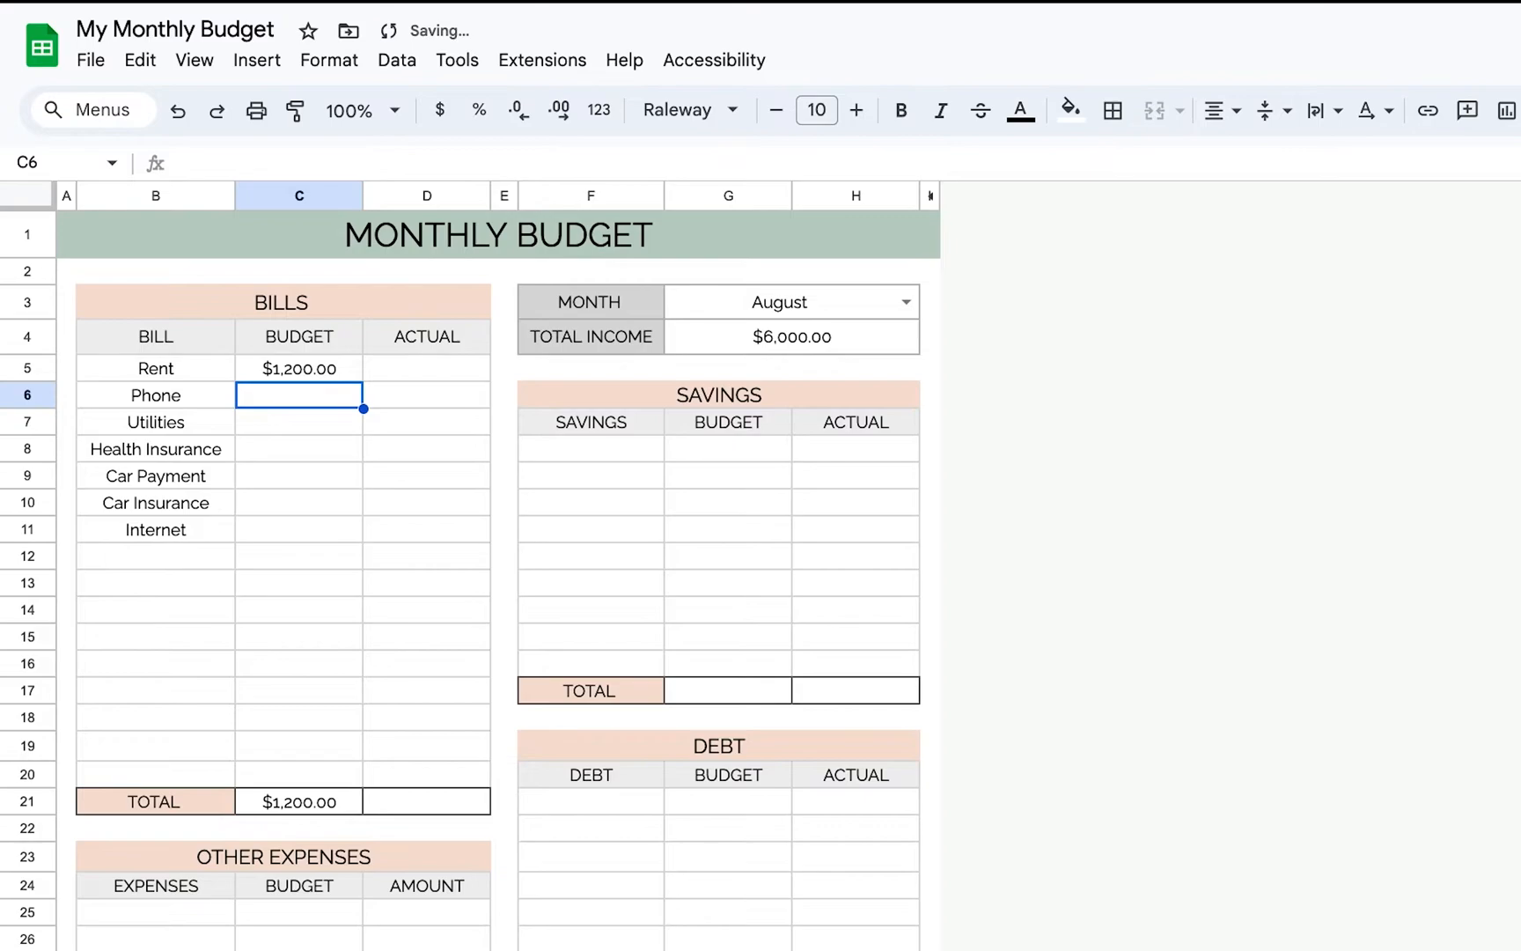
pyautogui.write('1')
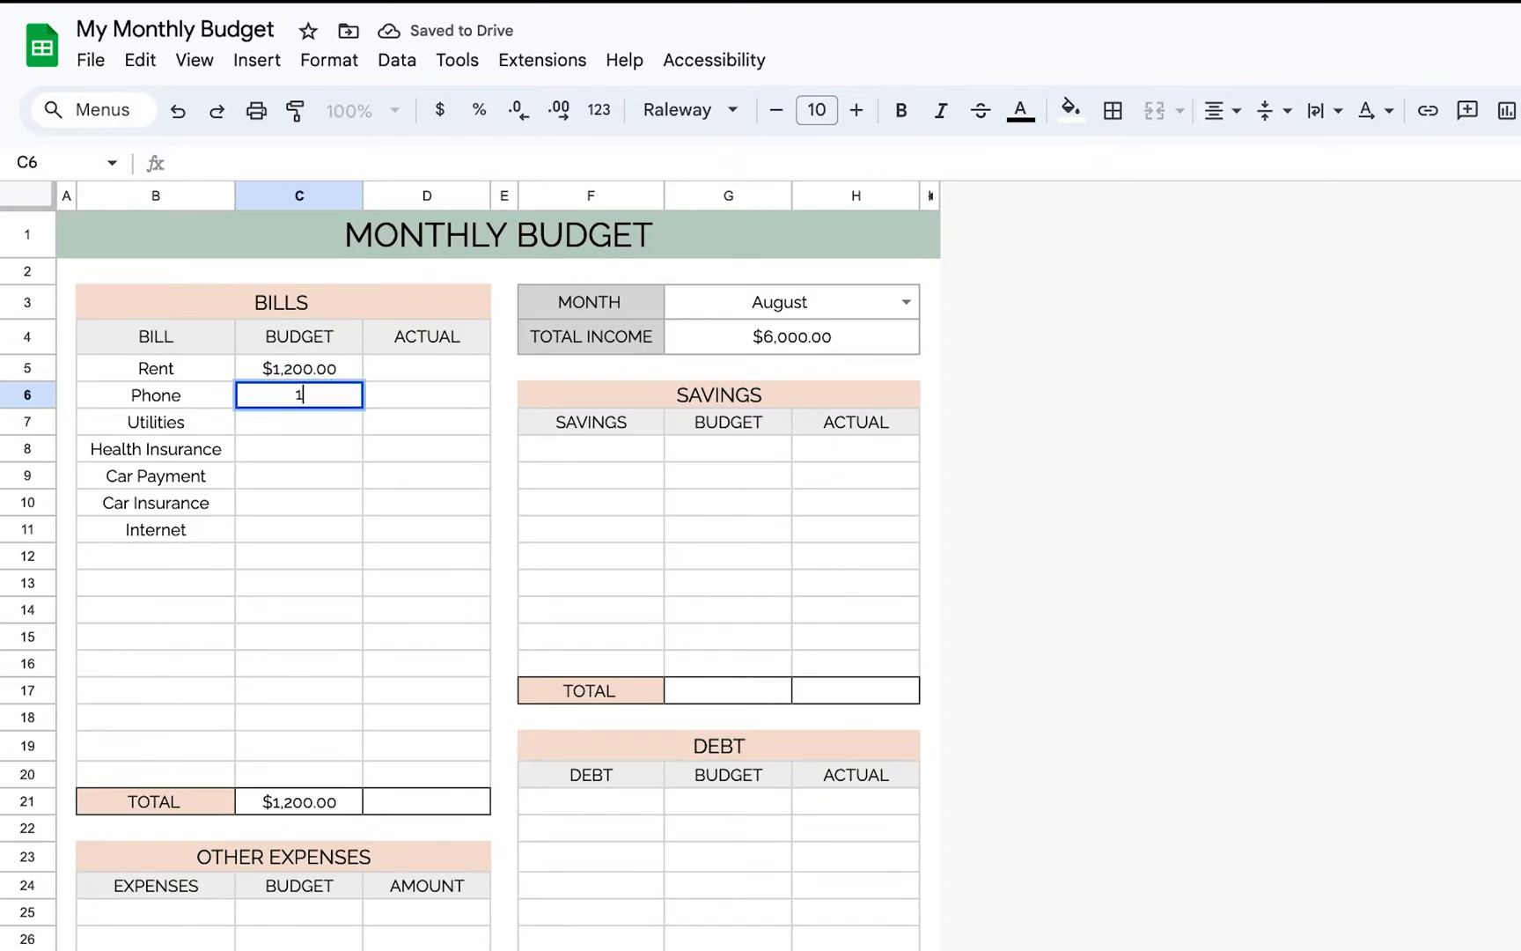
pyautogui.press('Enter')
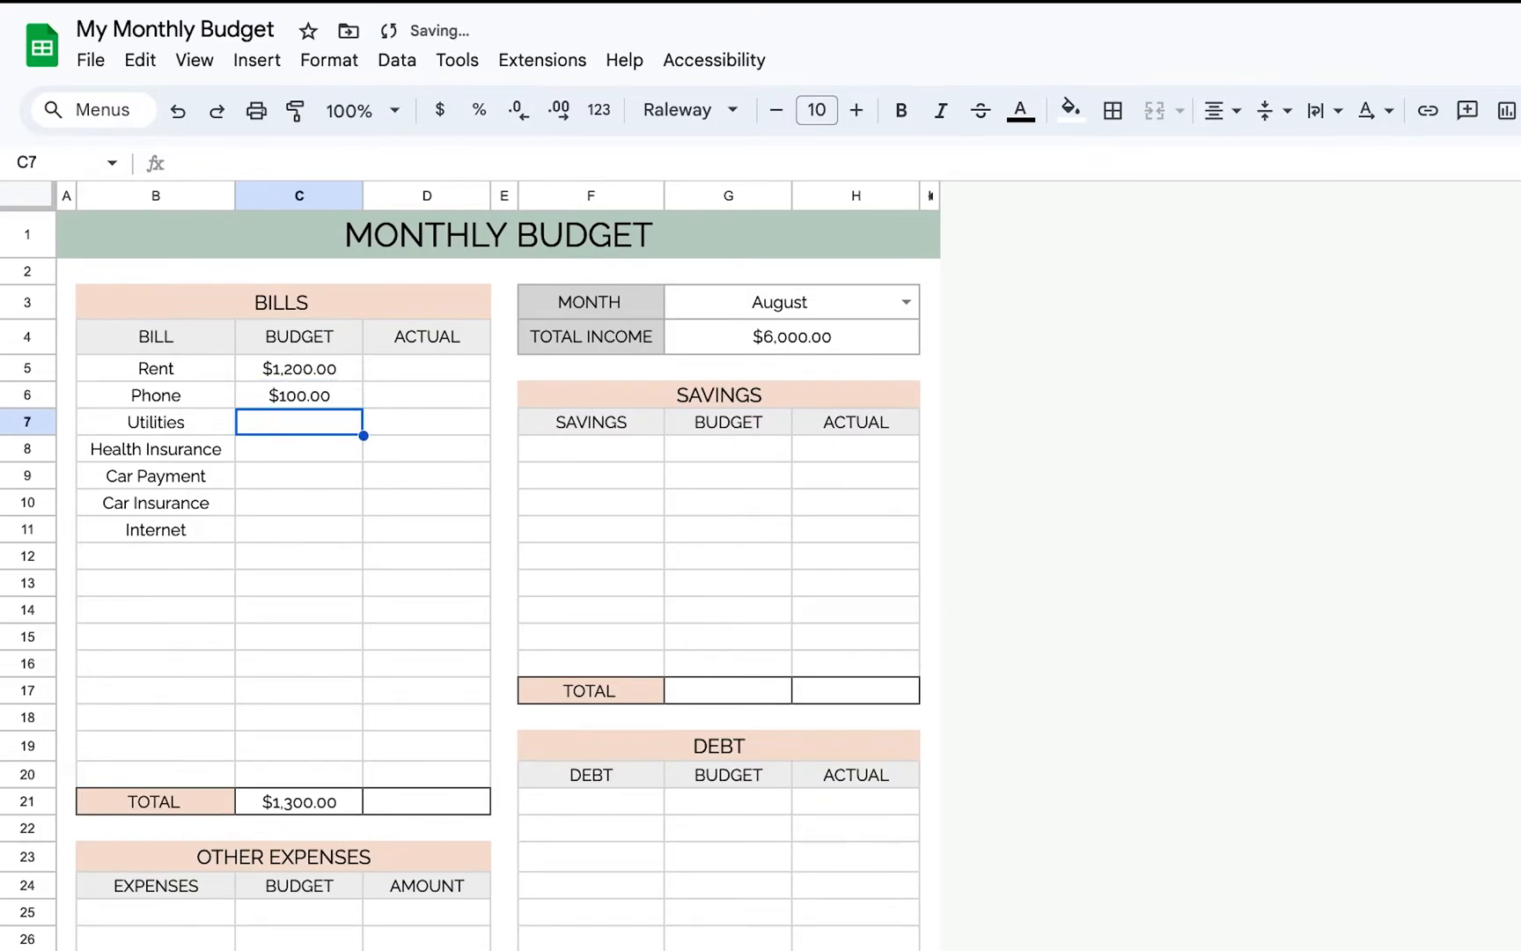
pyautogui.write('100.00')
pyautogui.click(300, 530)
pyautogui.write('$94.00')
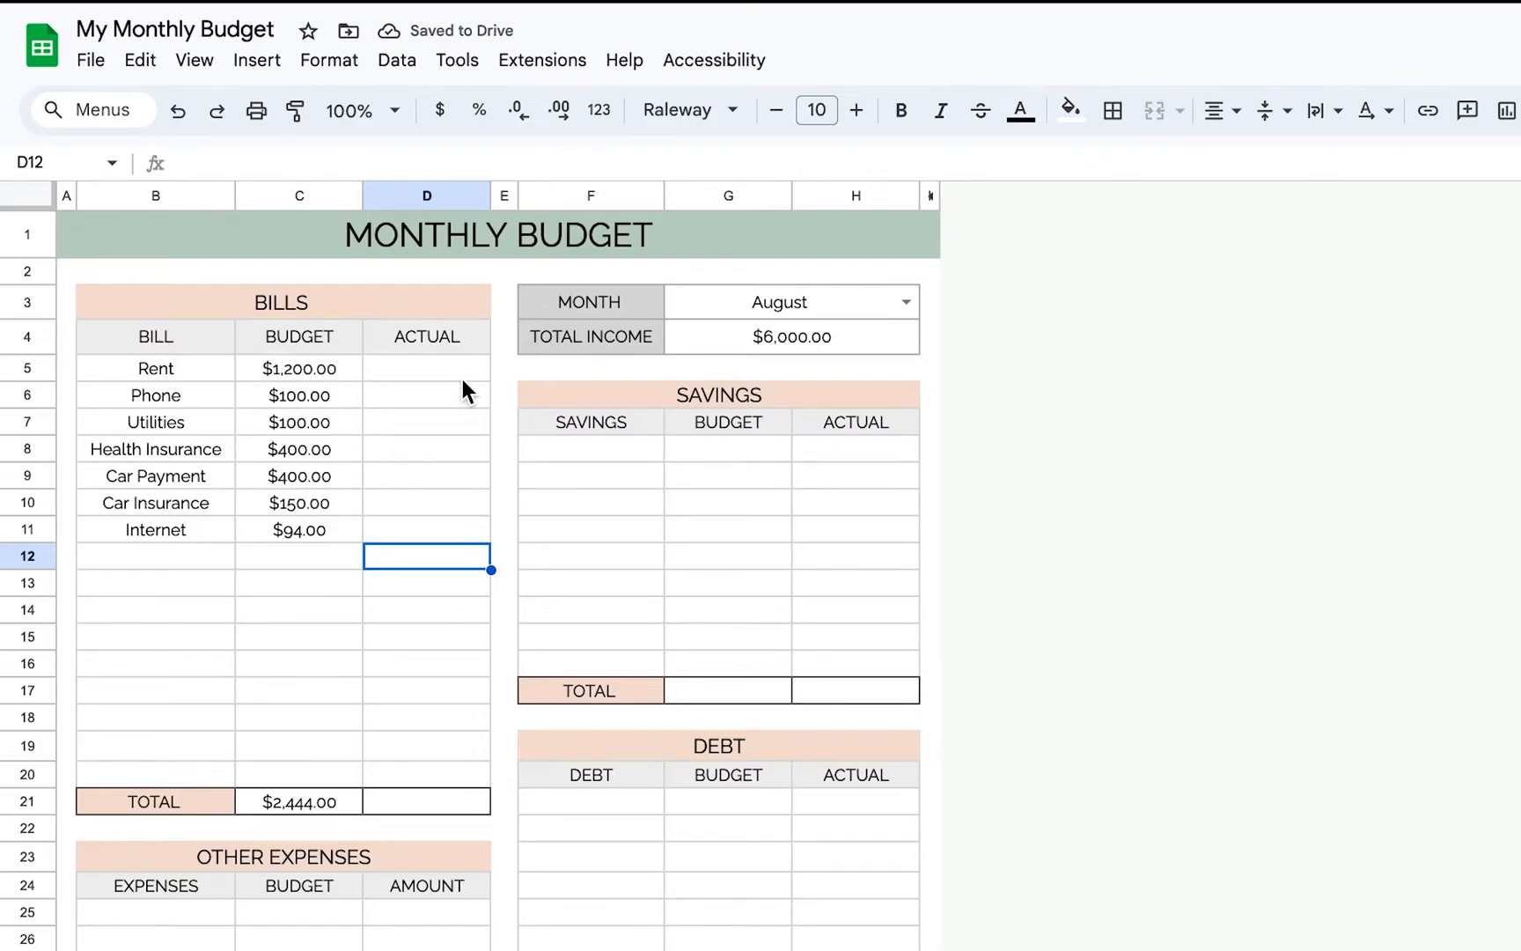
# - Enter actual amounts for all seven bills ($1,200.00 rent, 400, 15, 93.25…) totalling $2,416.00
pyautogui.moveTo(426, 368); pyautogui.dragTo(426, 528)
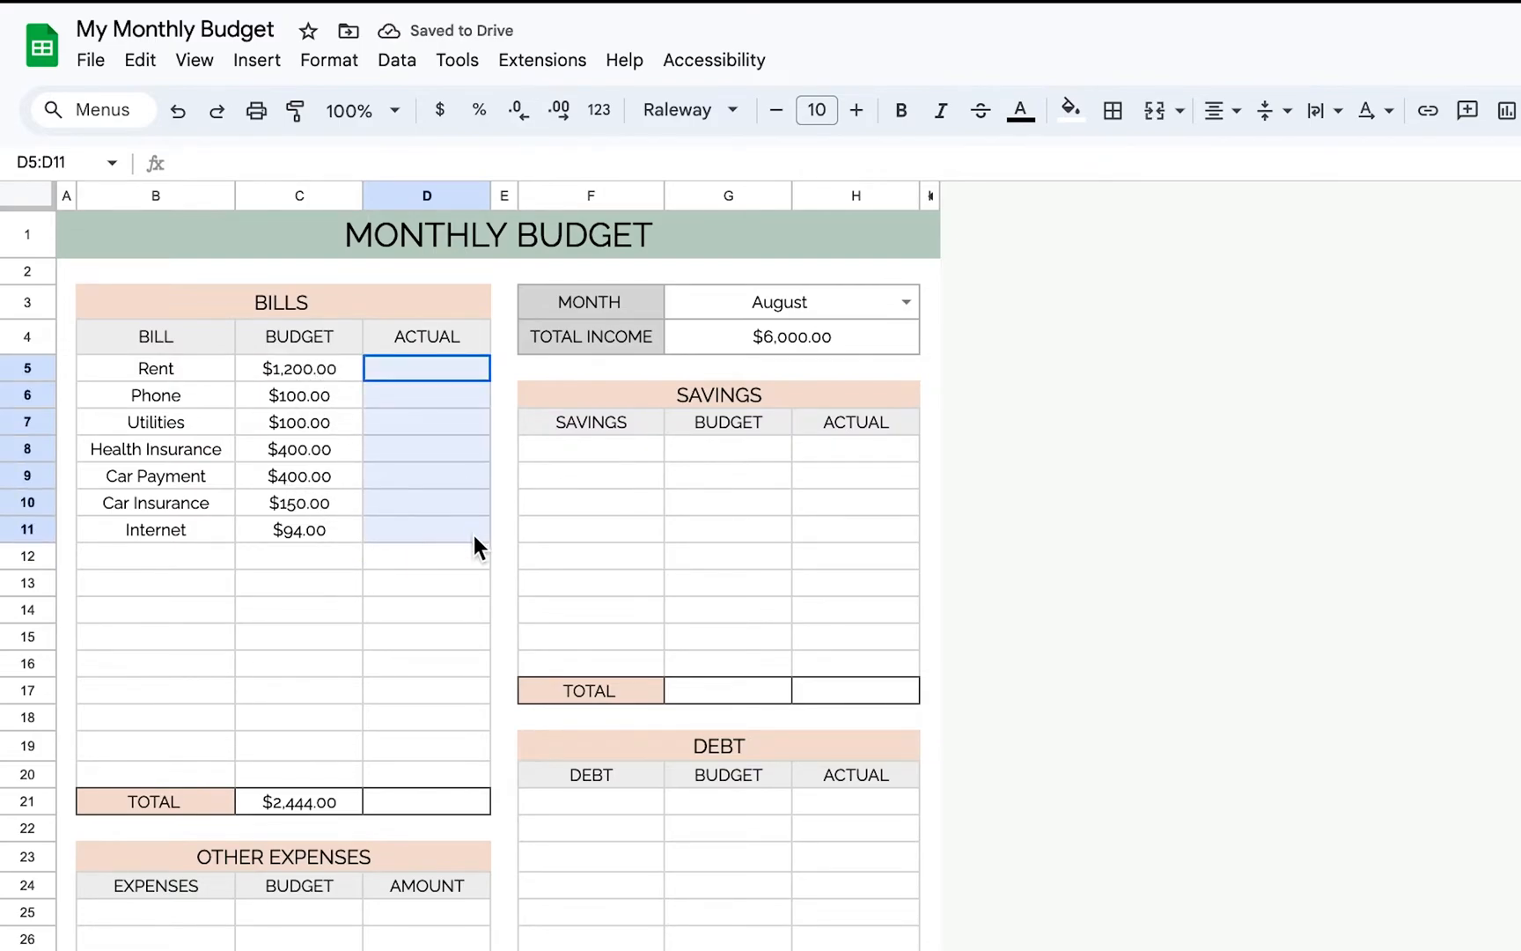
pyautogui.click(426, 368)
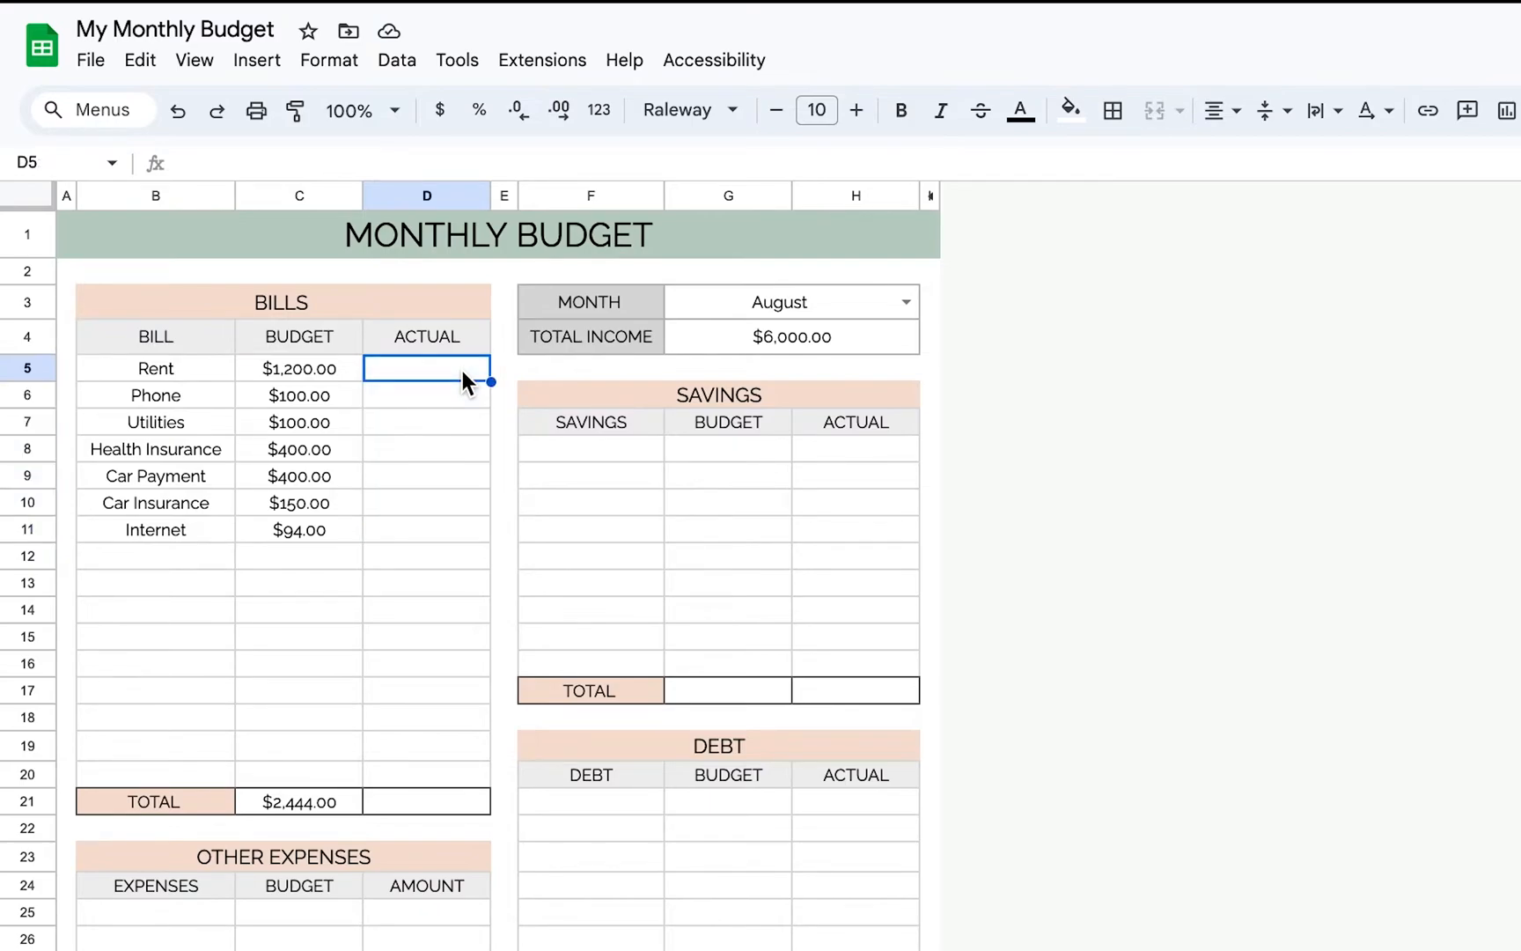
pyautogui.write('$1,200.00')
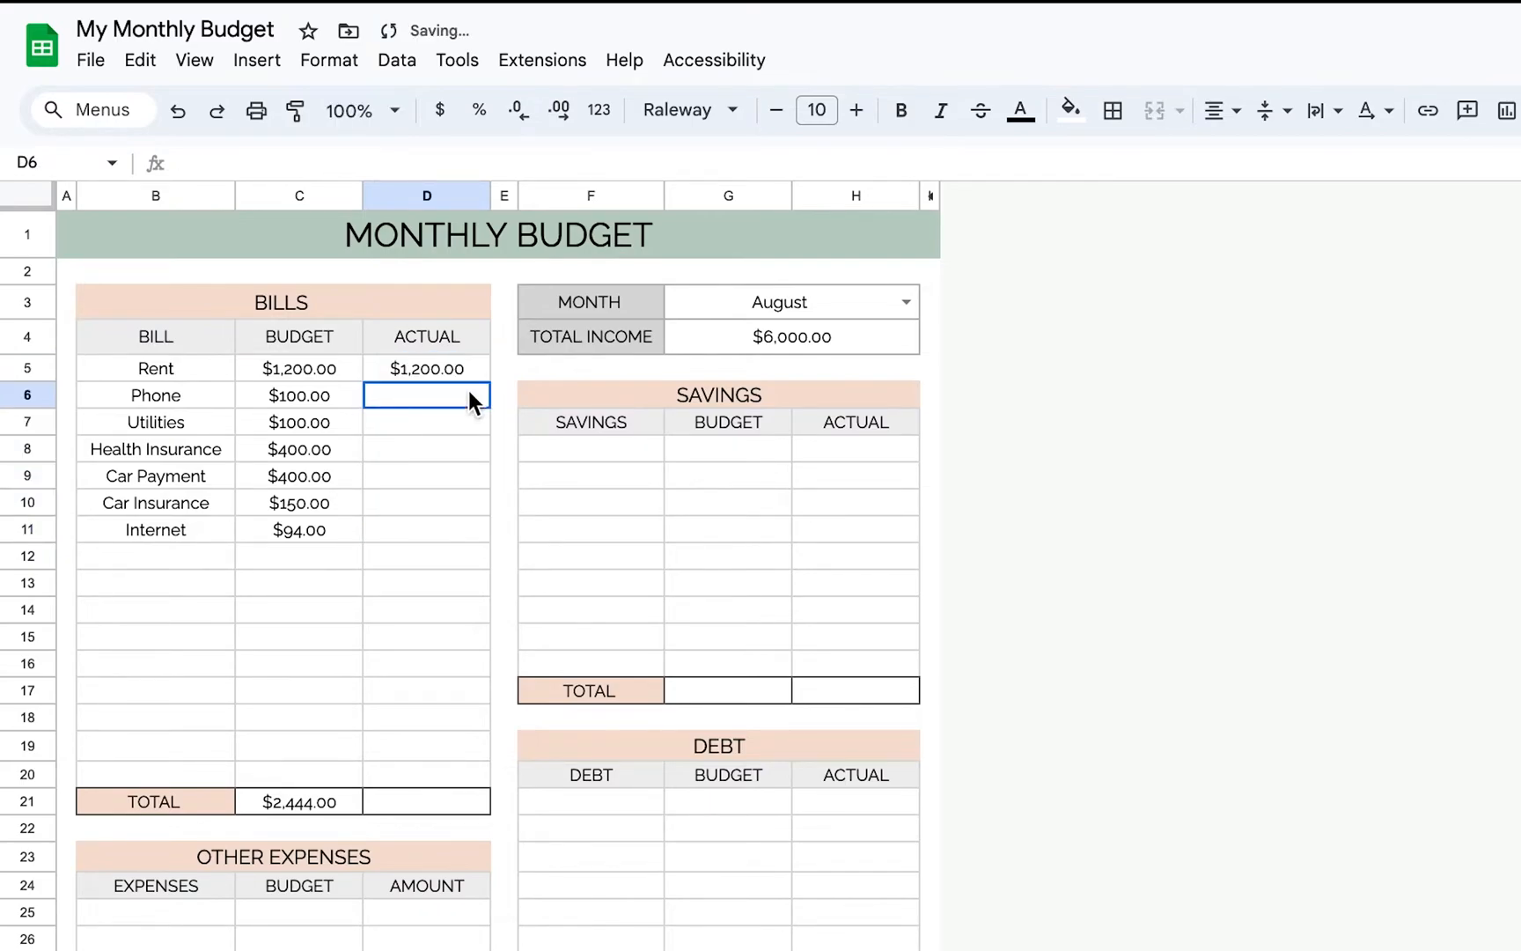
pyautogui.write('9')
pyautogui.click(426, 421)
pyautogui.write('$74.00')
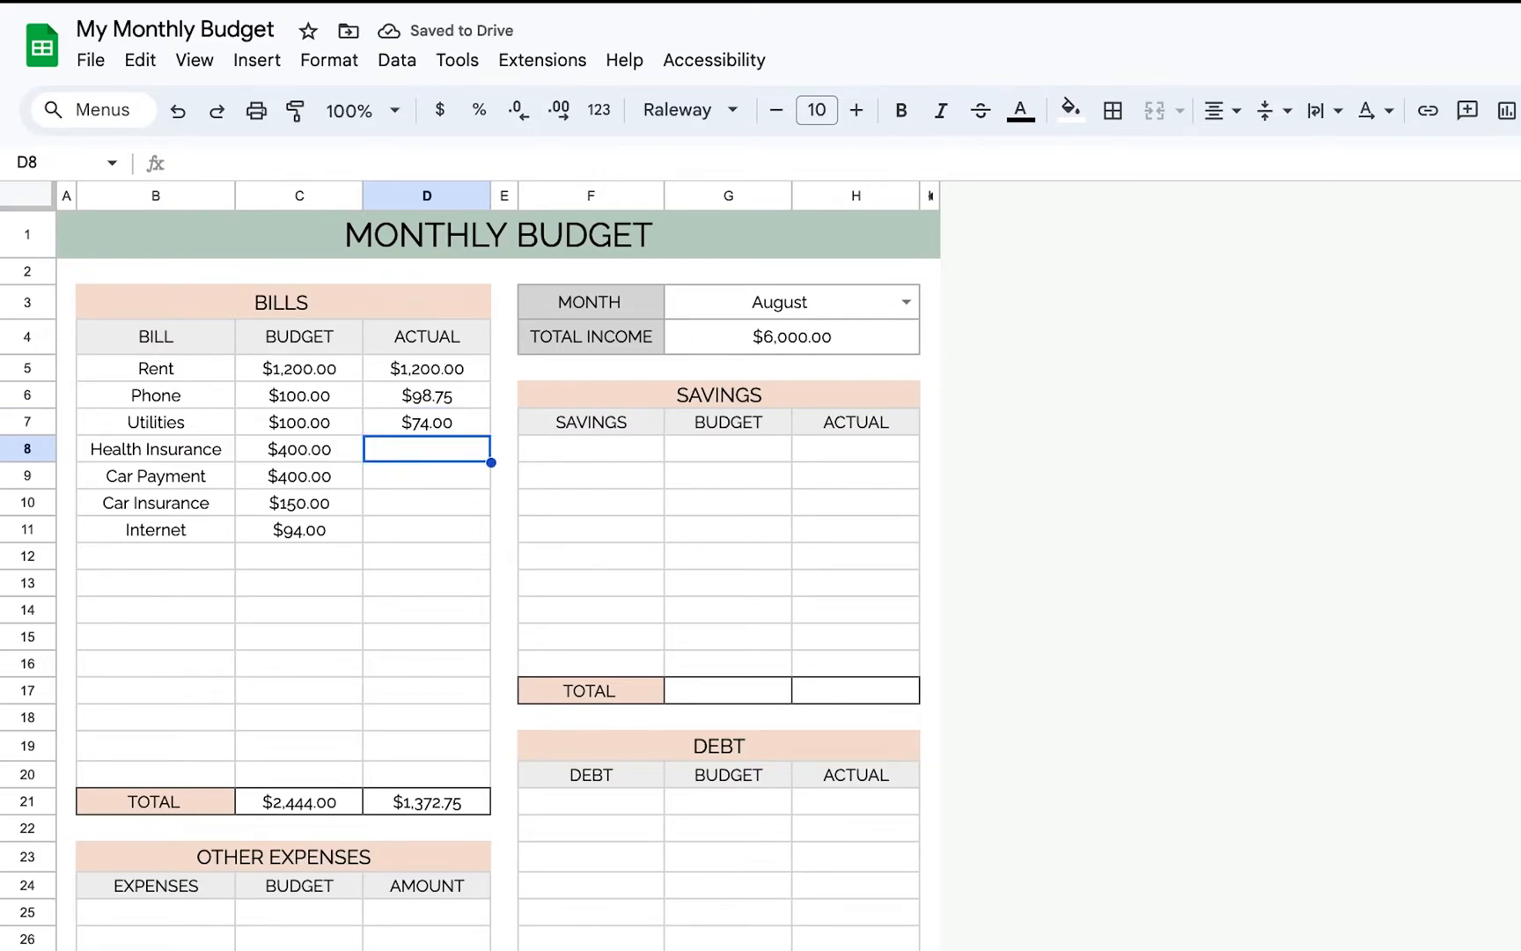
pyautogui.write('400.00')
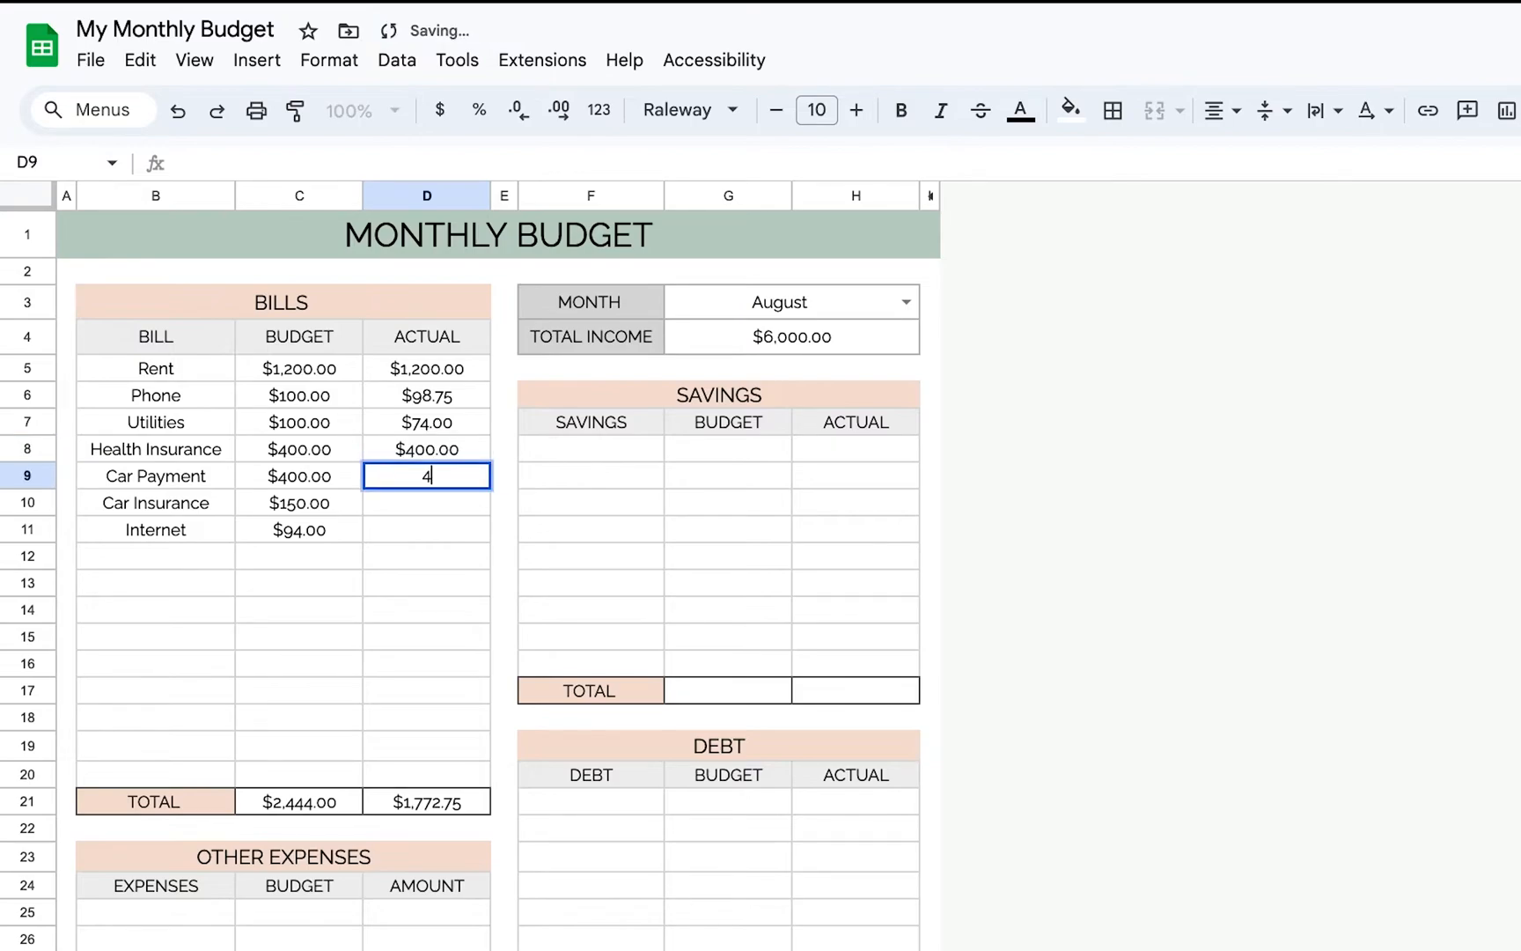
pyautogui.write('15')
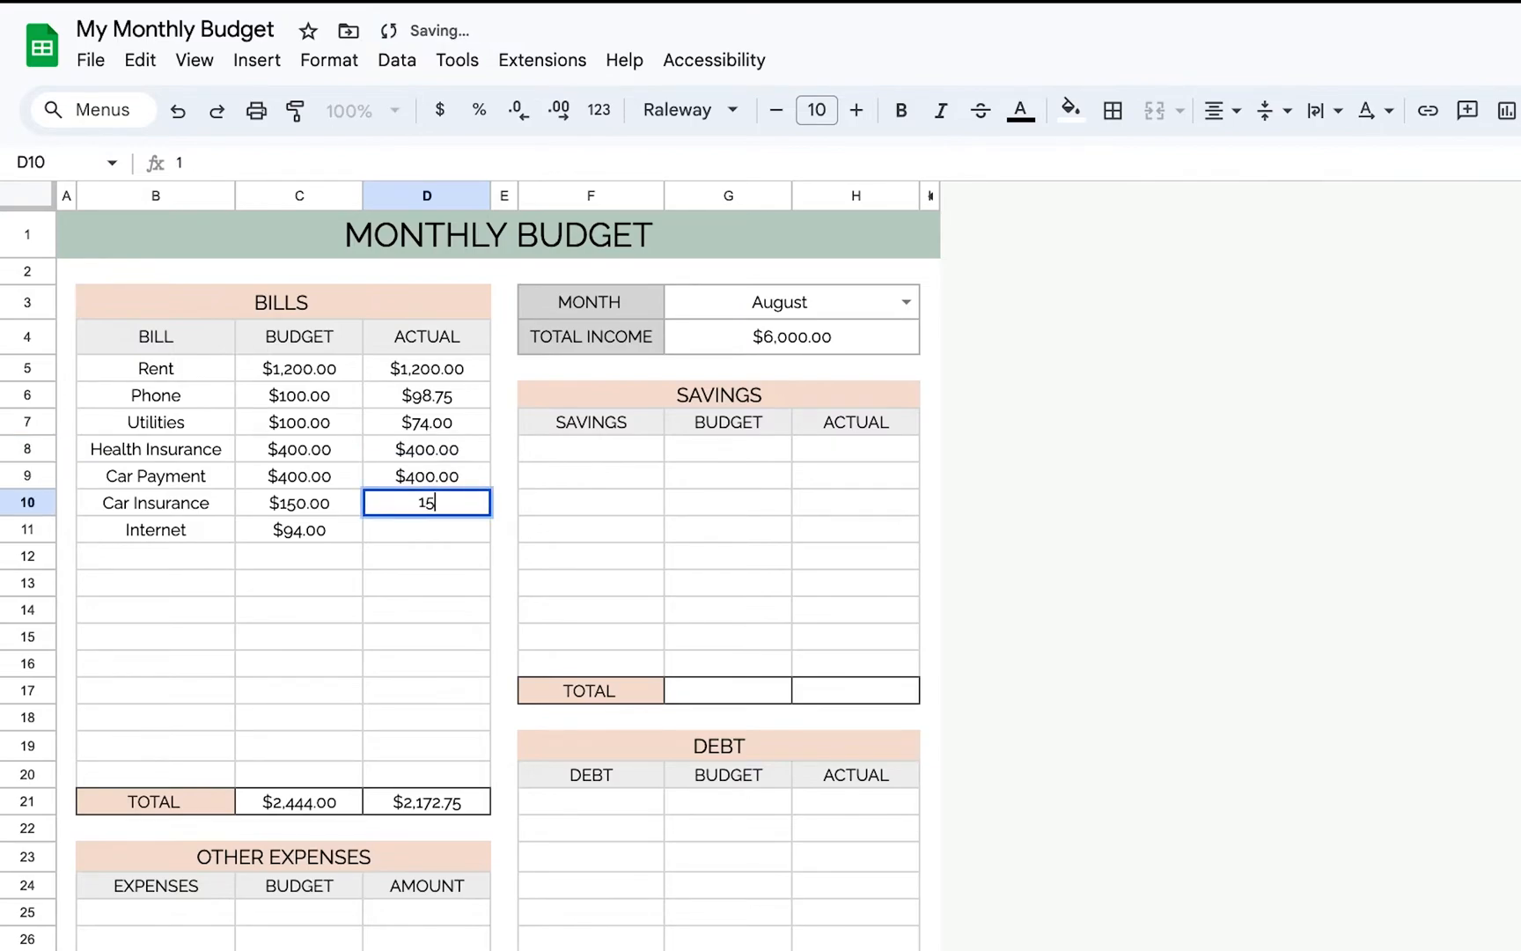
pyautogui.press('enter')
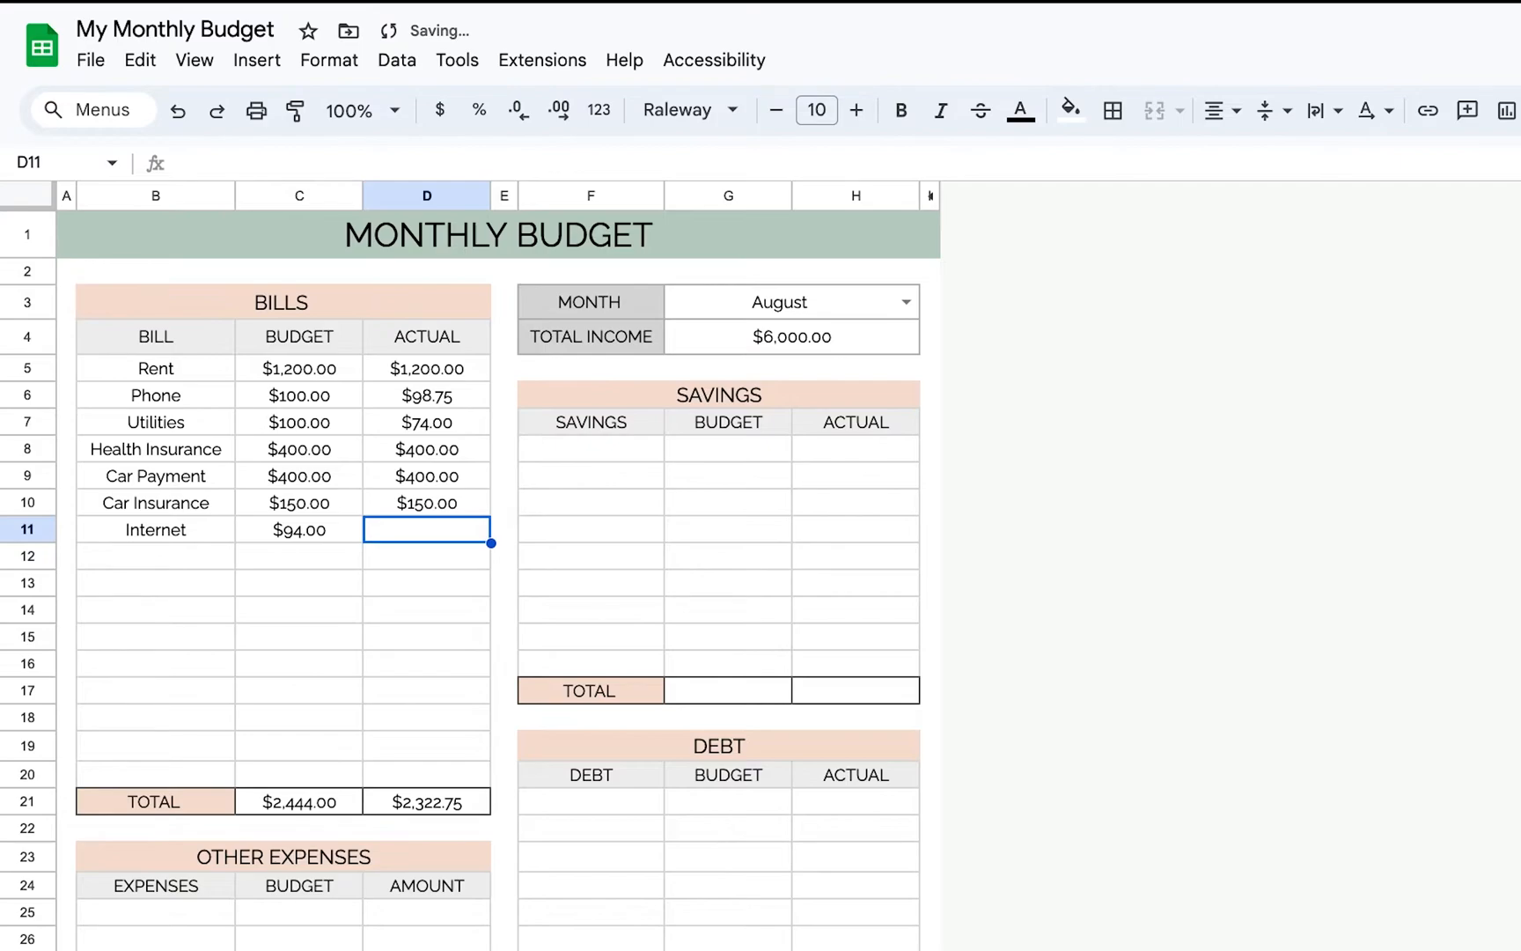
pyautogui.write('93.25')
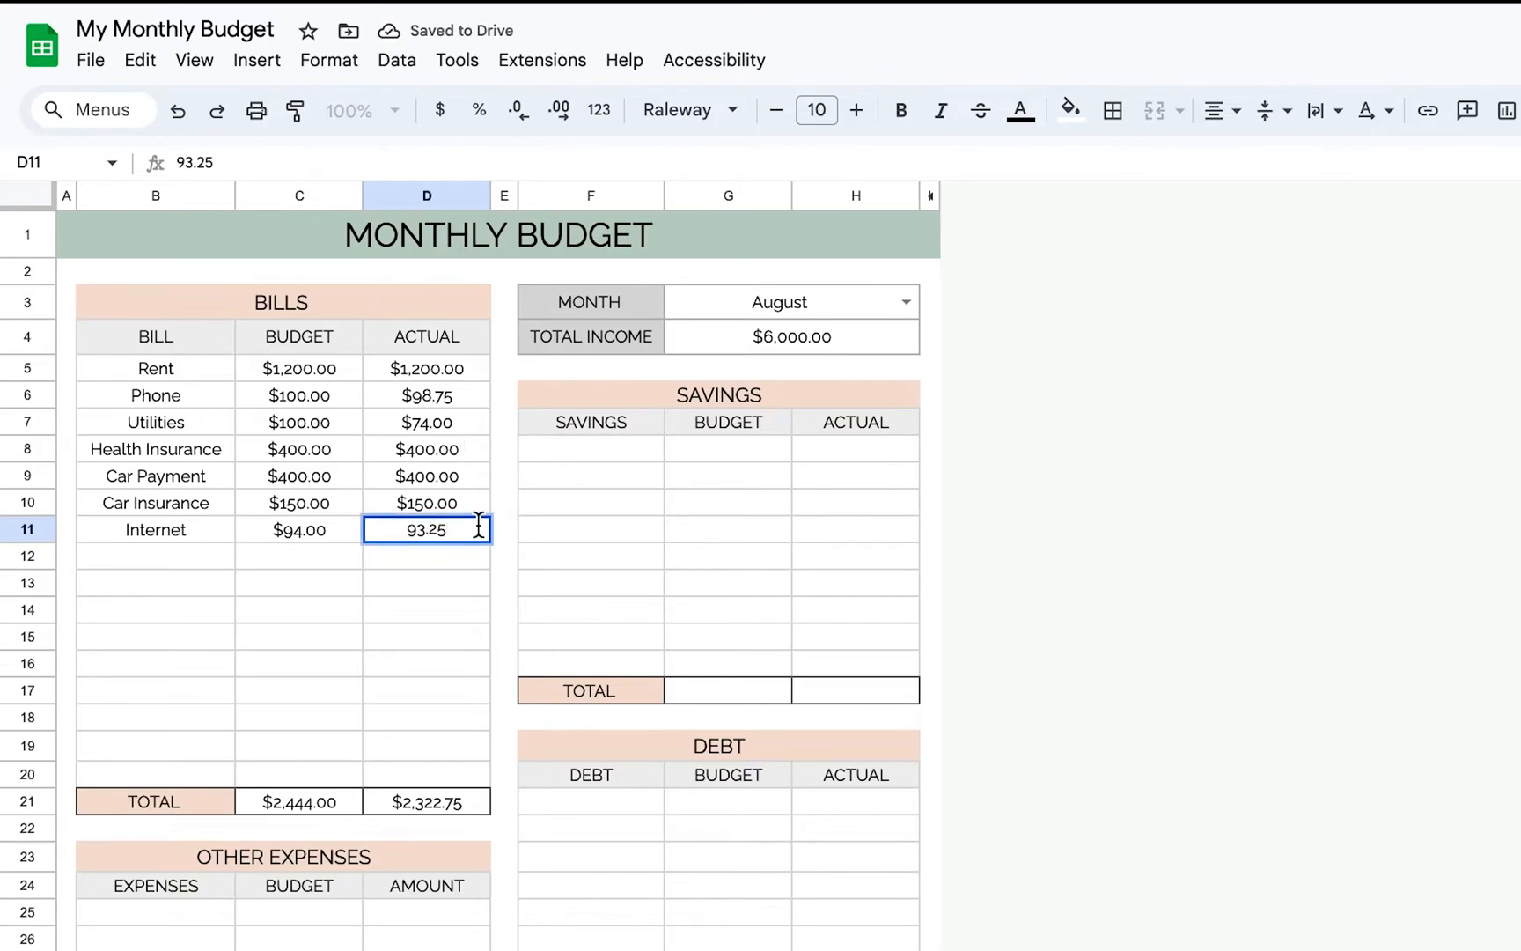
pyautogui.click(424, 337)
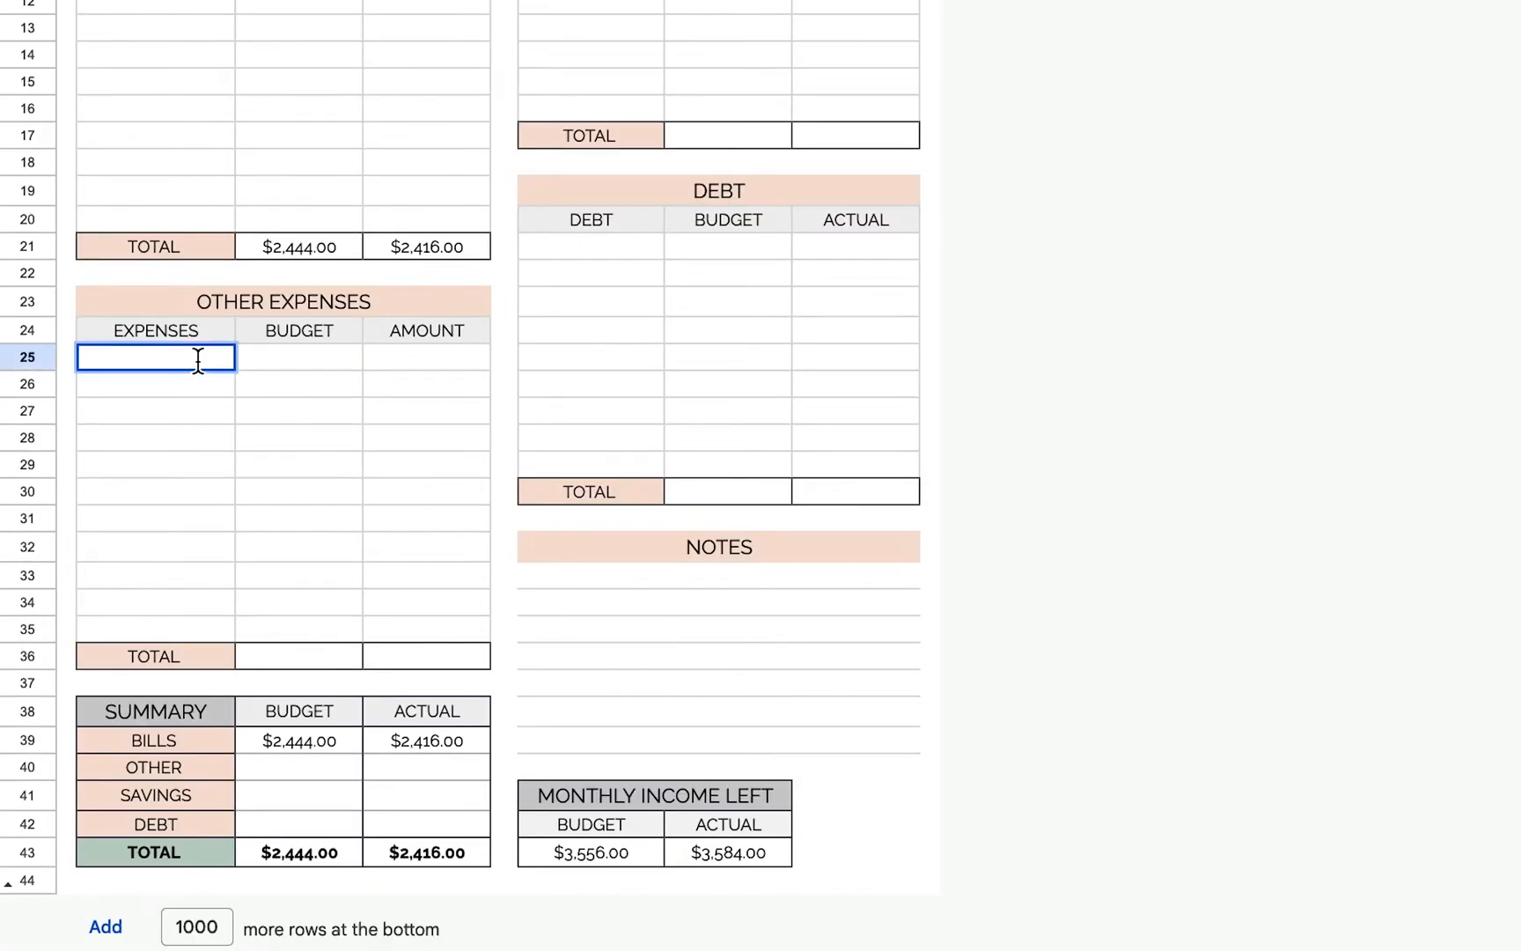
# - List Groceries, Personal, Gas and Entertainment with budgets ($1,500.00) and actuals ($1,689.00) including 712 and 275.00
pyautogui.write('Groceries')
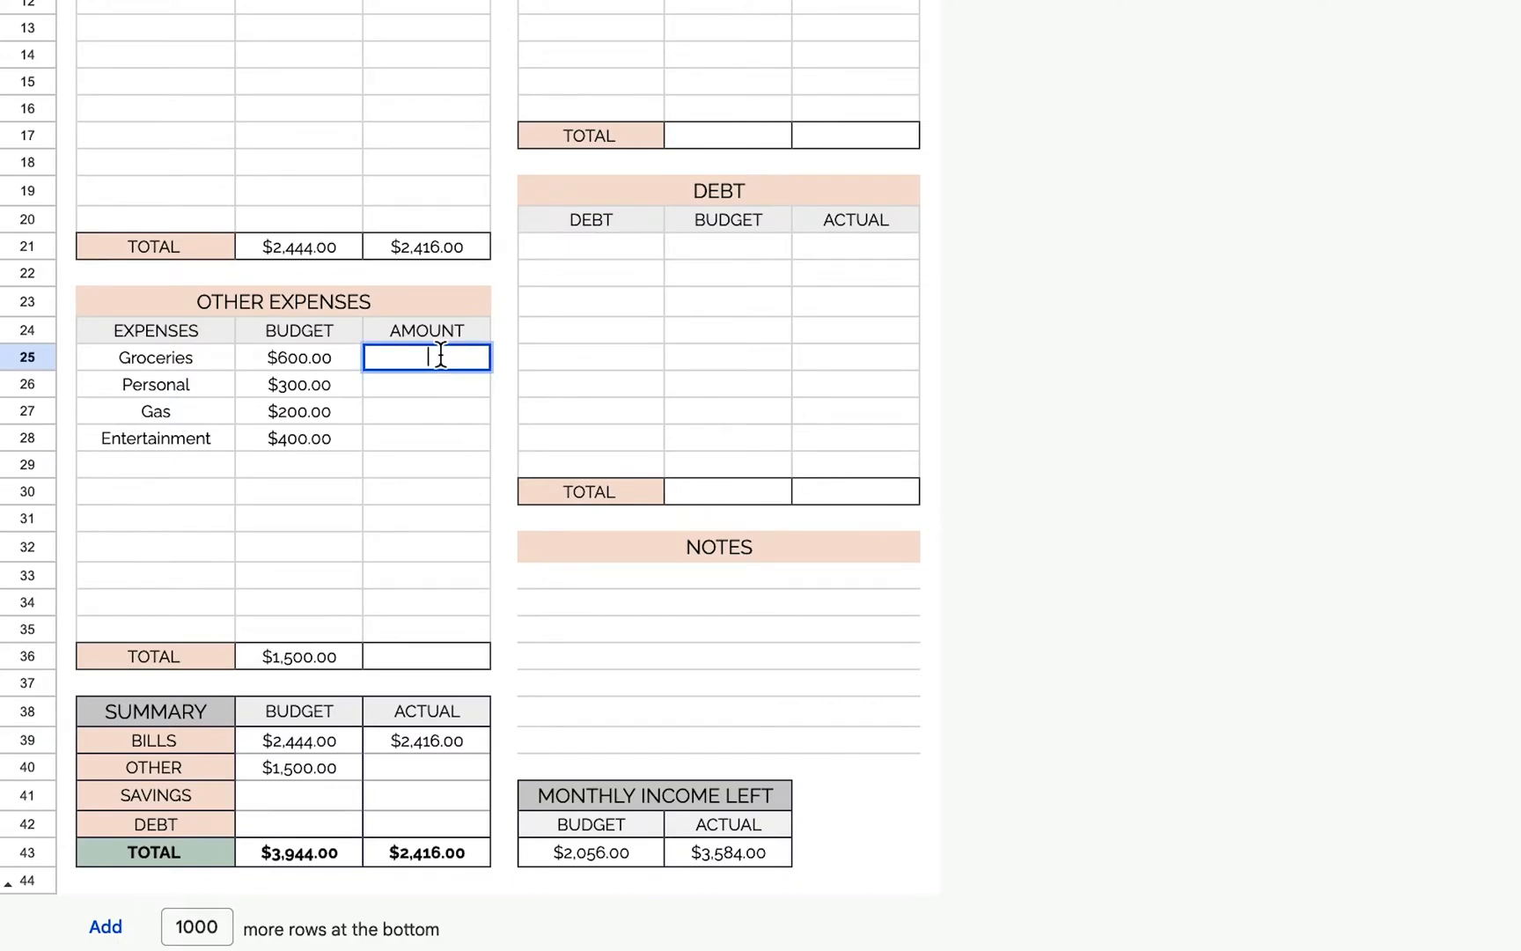
pyautogui.write('712.00')
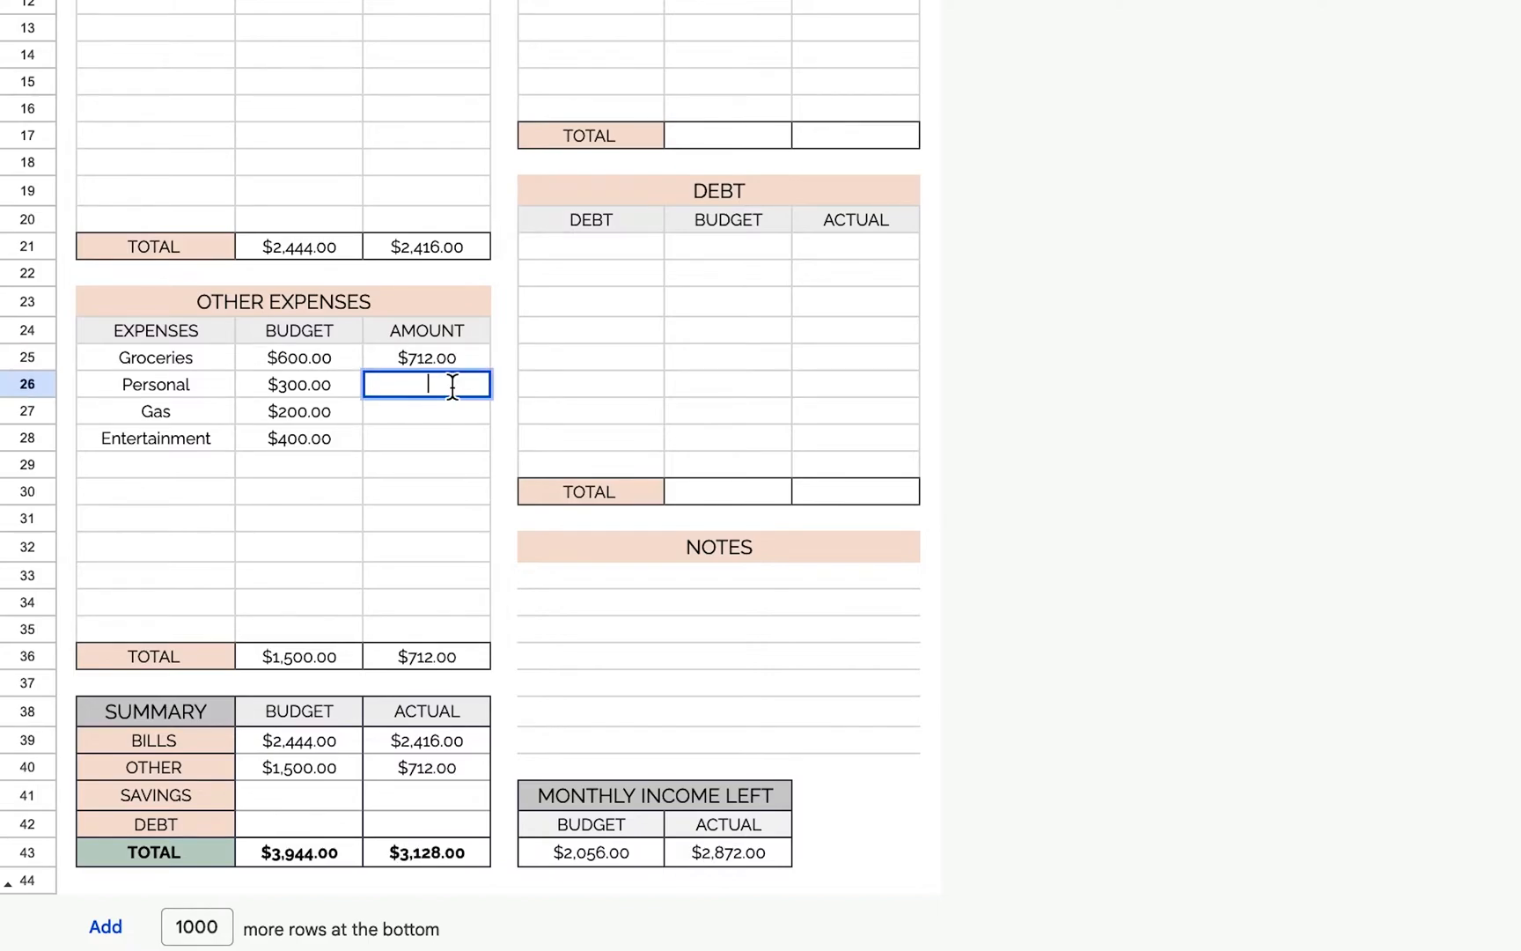
pyautogui.write('275.00')
pyautogui.click(426, 410)
pyautogui.write('$188.00')
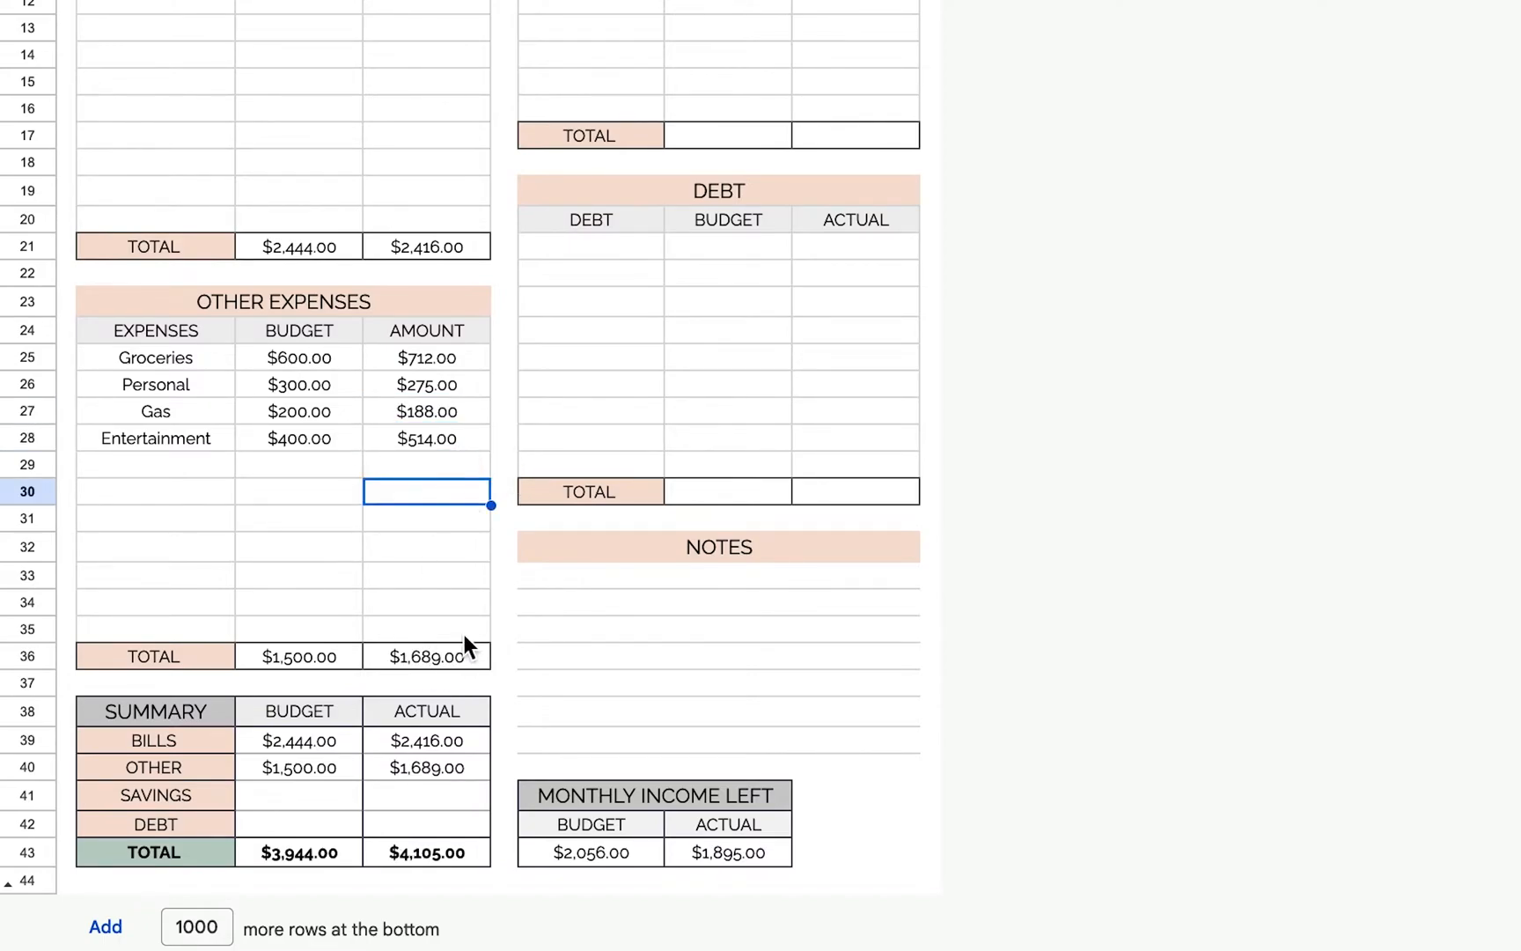
pyautogui.click(426, 655)
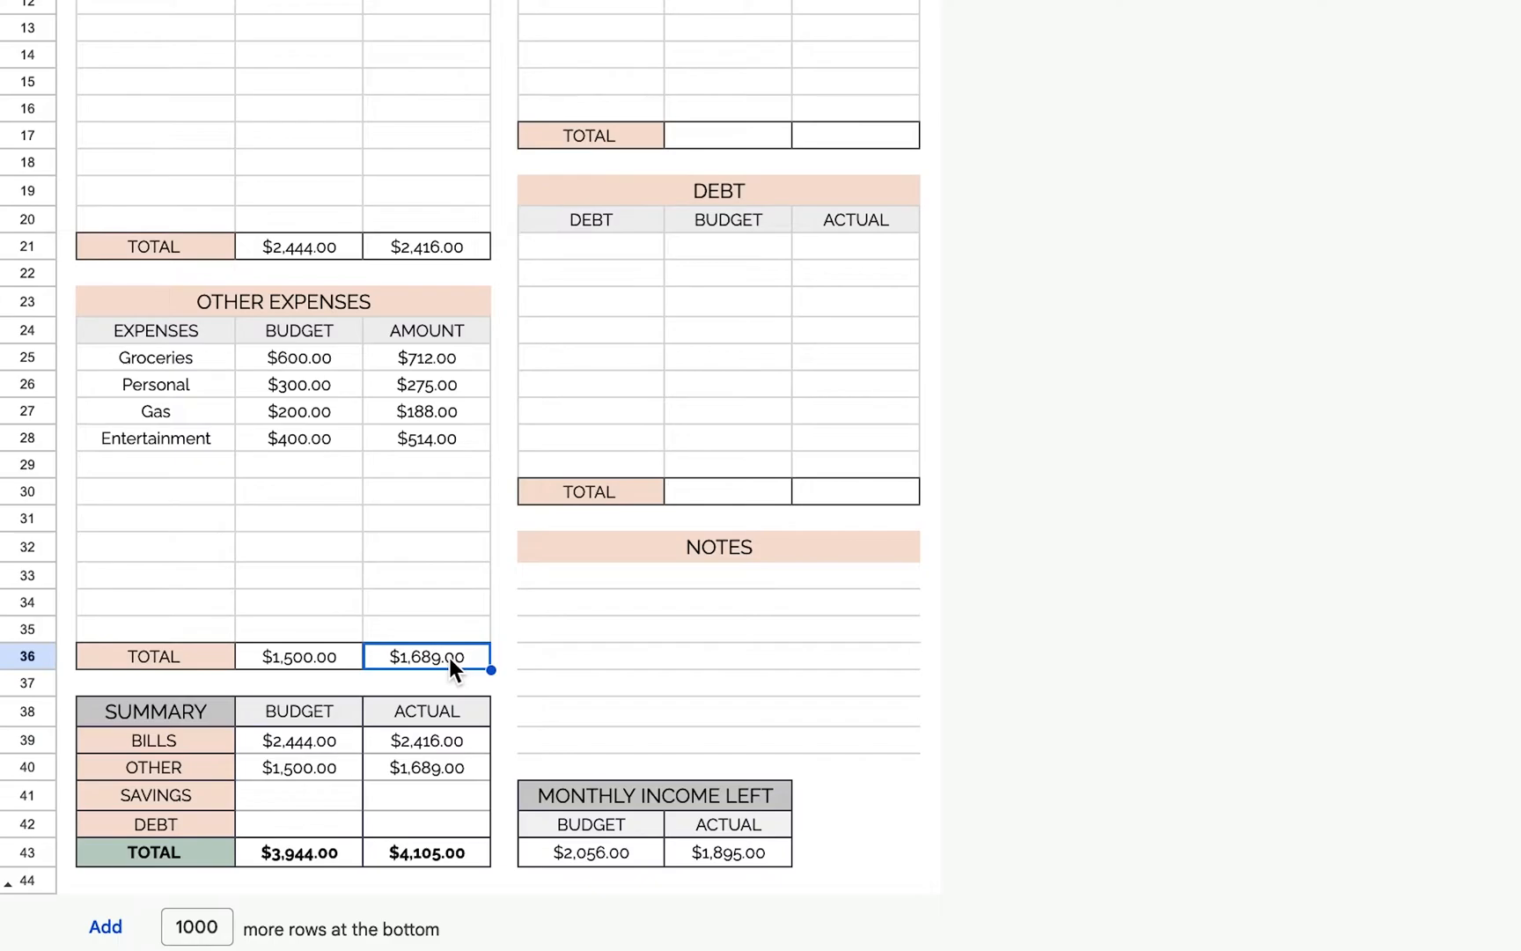
pyautogui.click(281, 301)
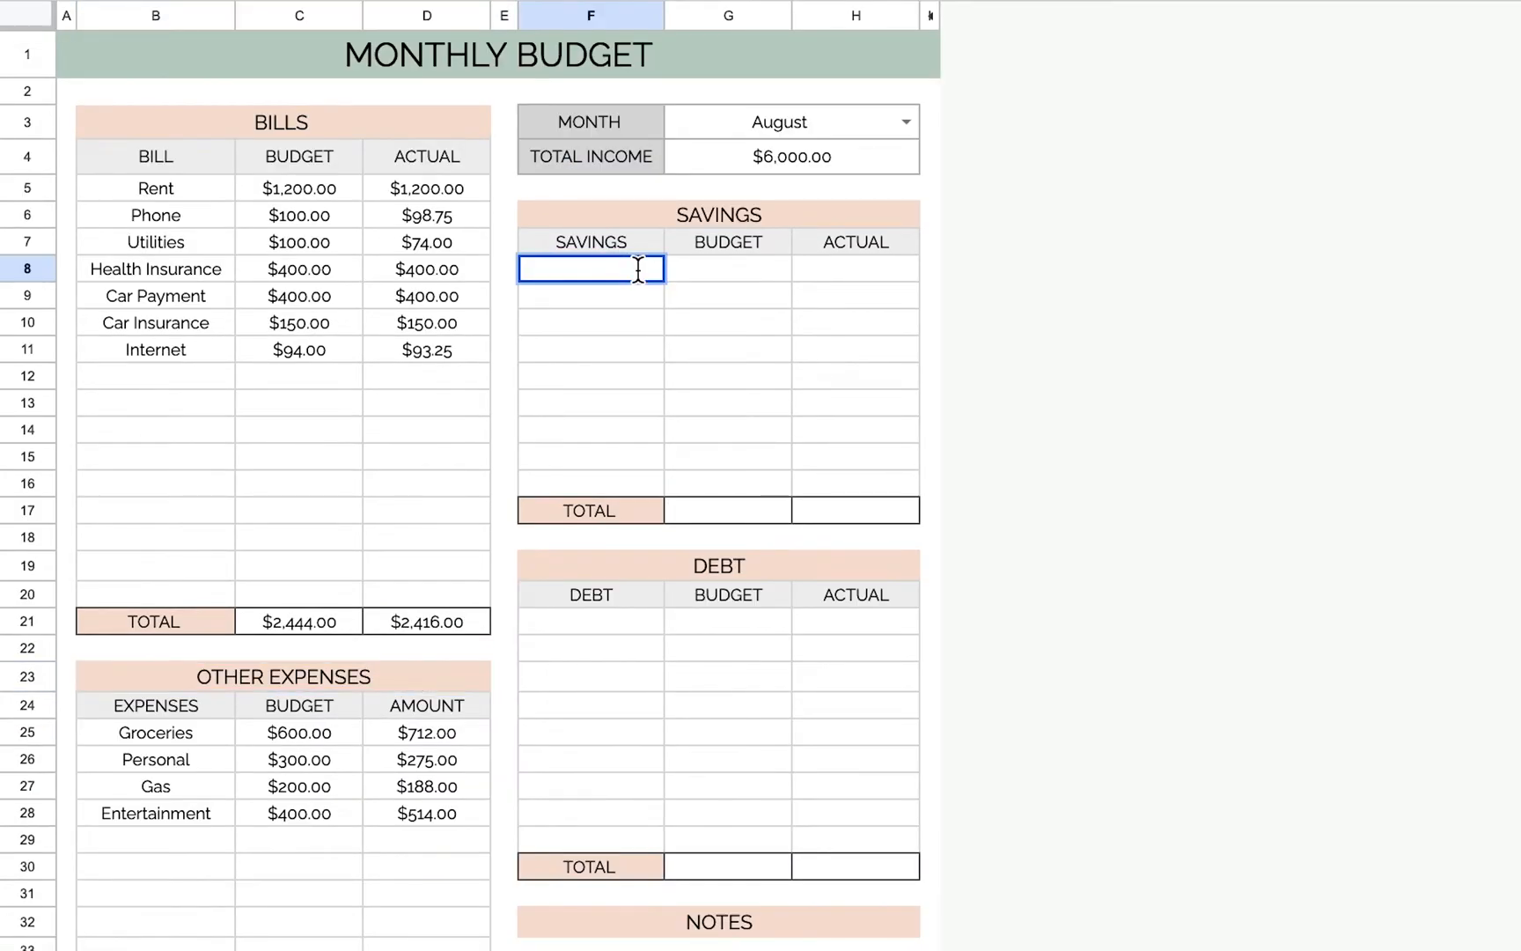
# - List Emergency, Vacation, House and Wedding savings budgeted at $1,000.00 with $800.00 actually saved
pyautogui.write('Emergent')
pyautogui.click(727, 268)
pyautogui.write('$200.00')
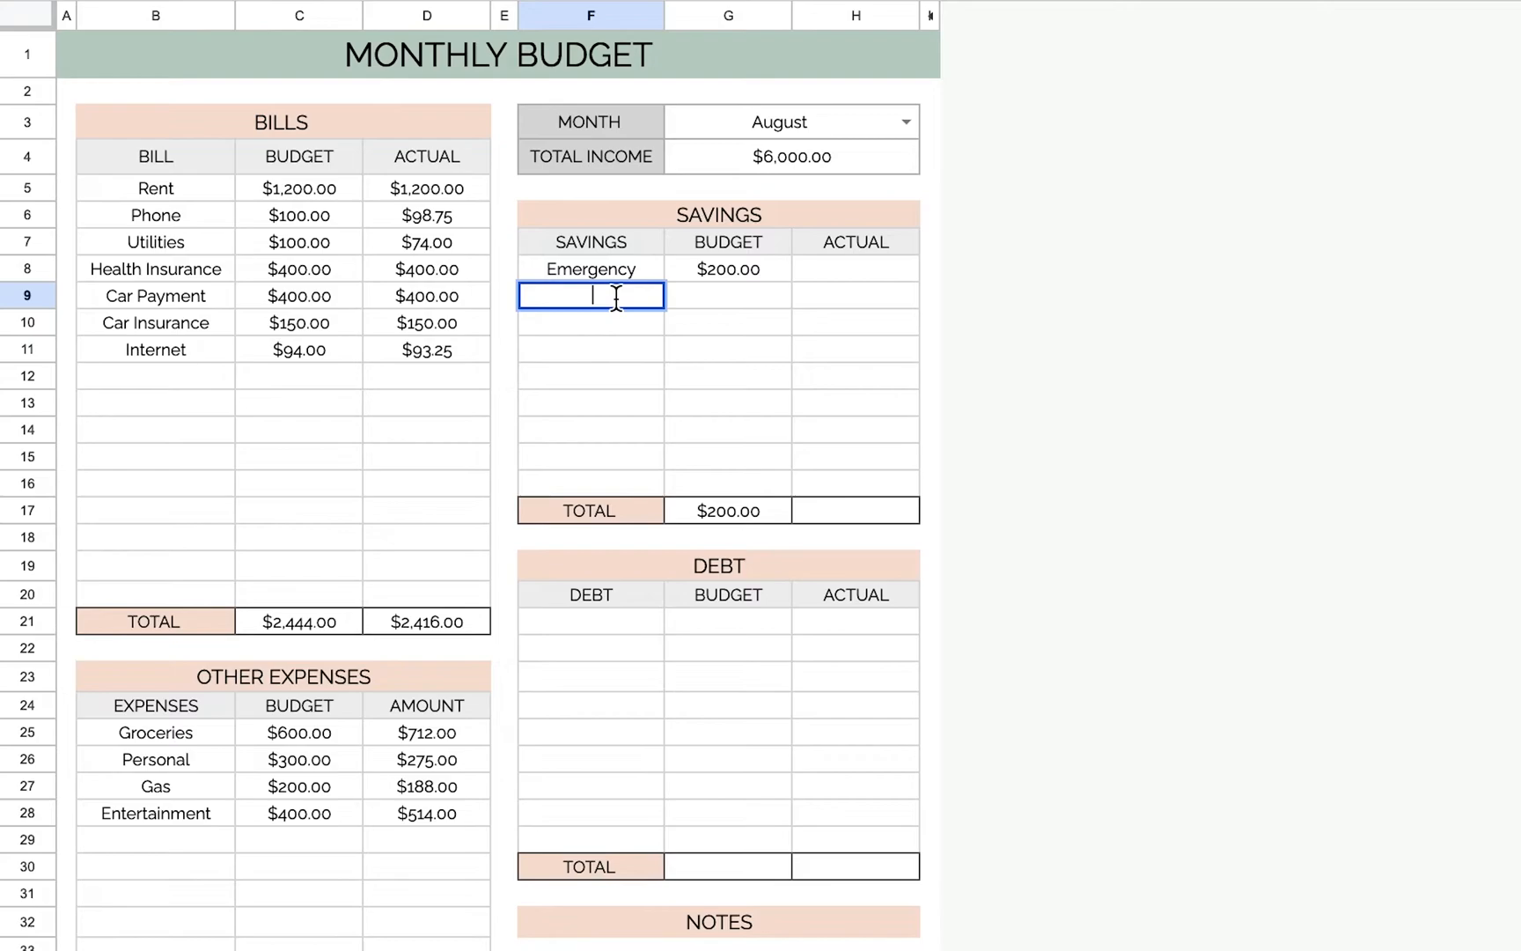
pyautogui.write('Vacation')
pyautogui.click(727, 348)
pyautogui.write('$400.00')
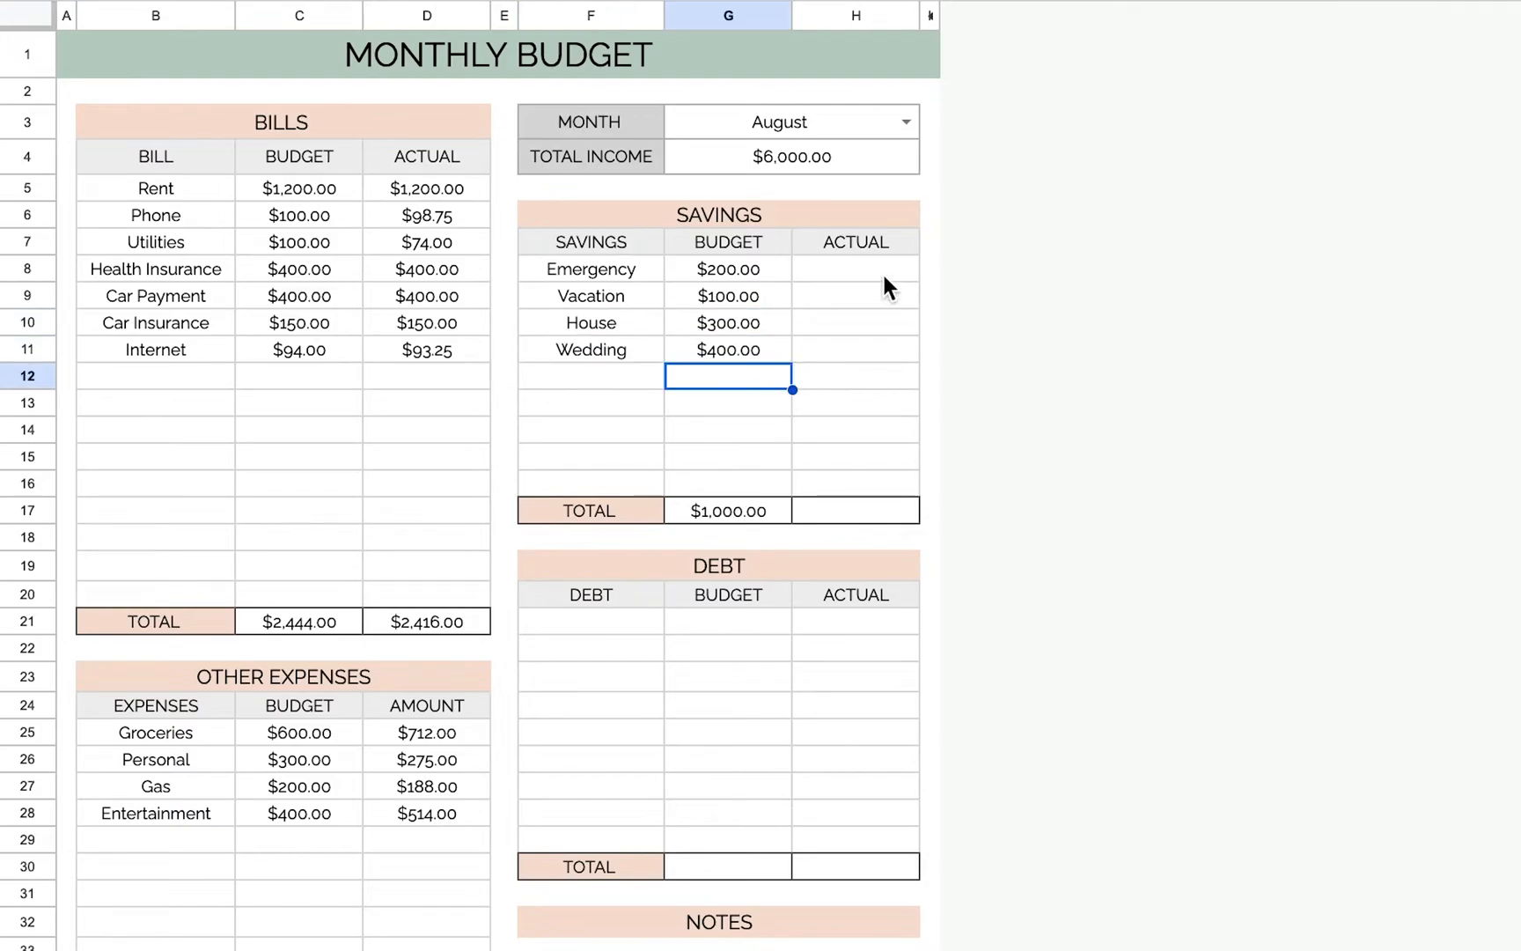
pyautogui.click(854, 269)
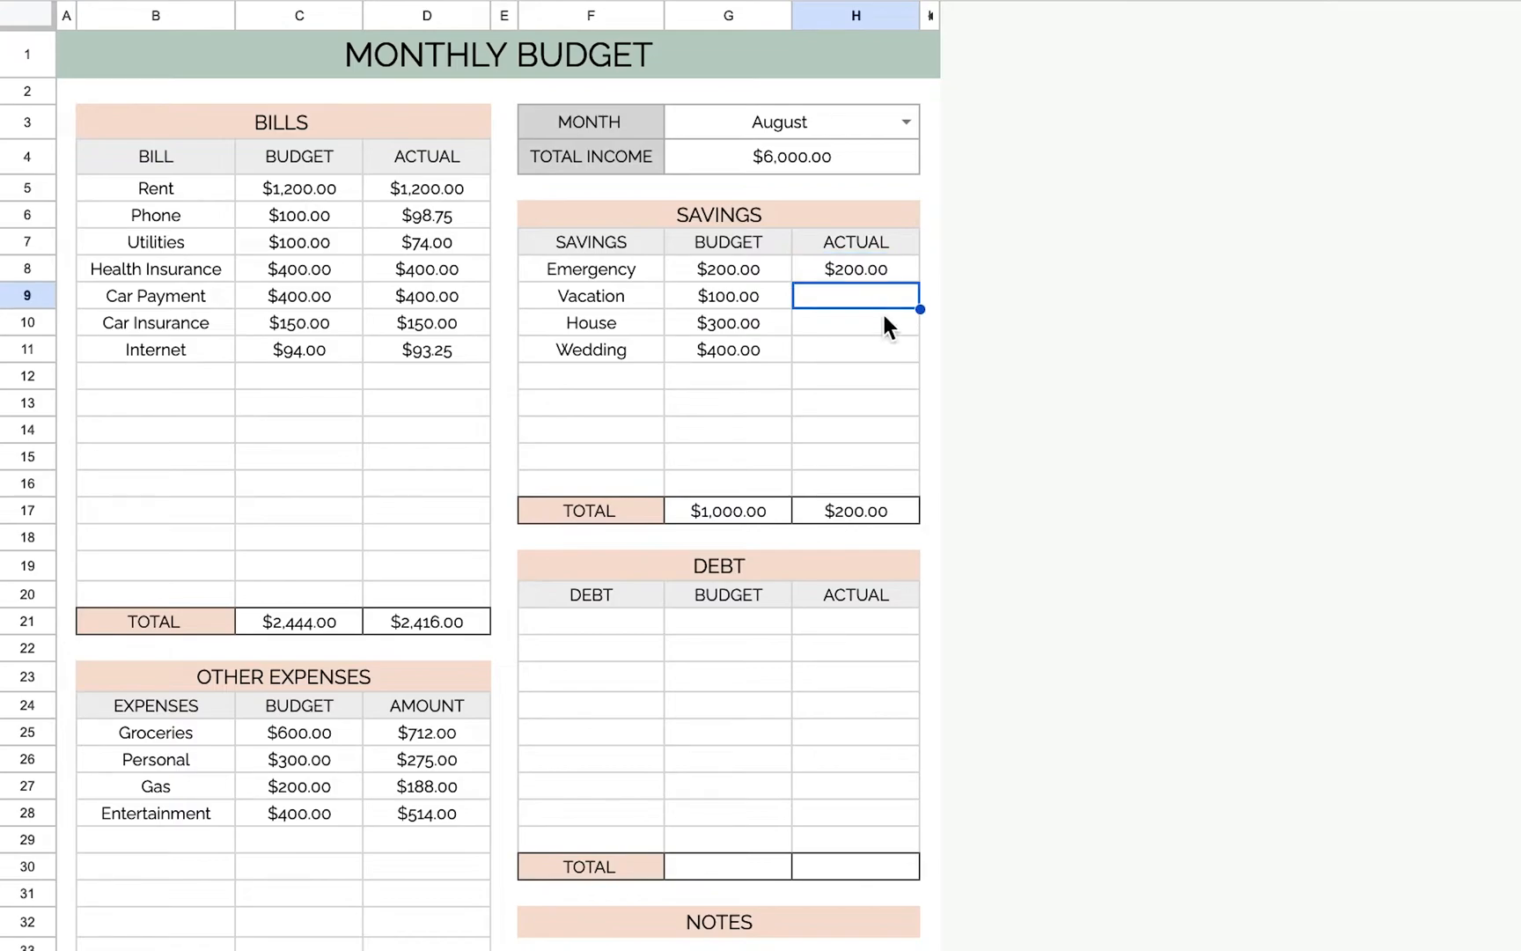
pyautogui.write('100.00')
pyautogui.click(855, 348)
pyautogui.write('$400.00')
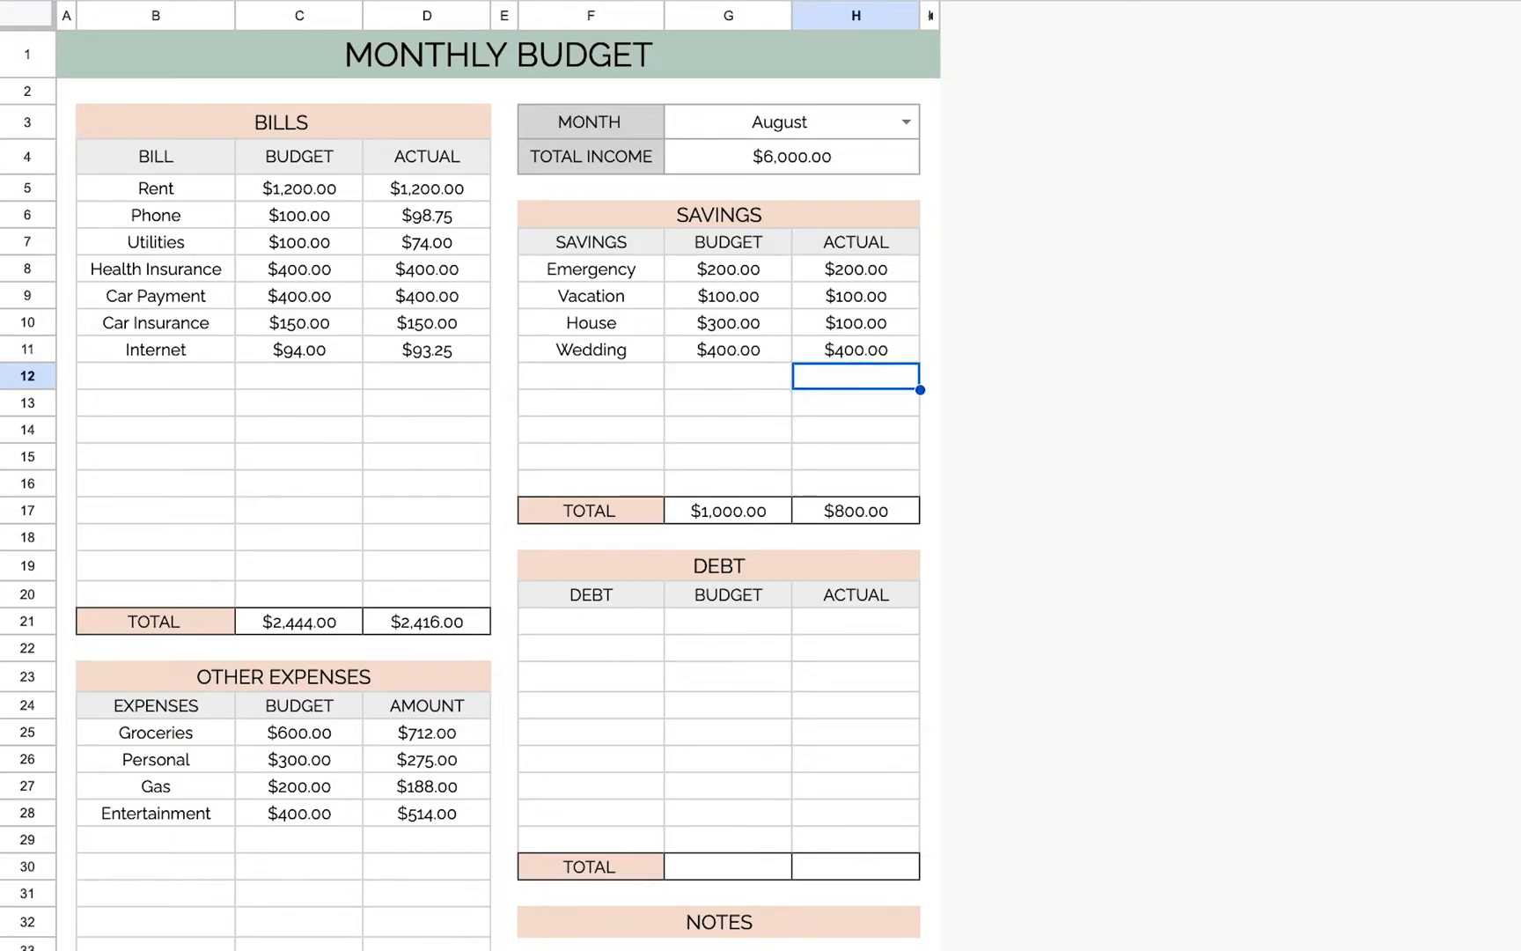
pyautogui.click(482, 931)
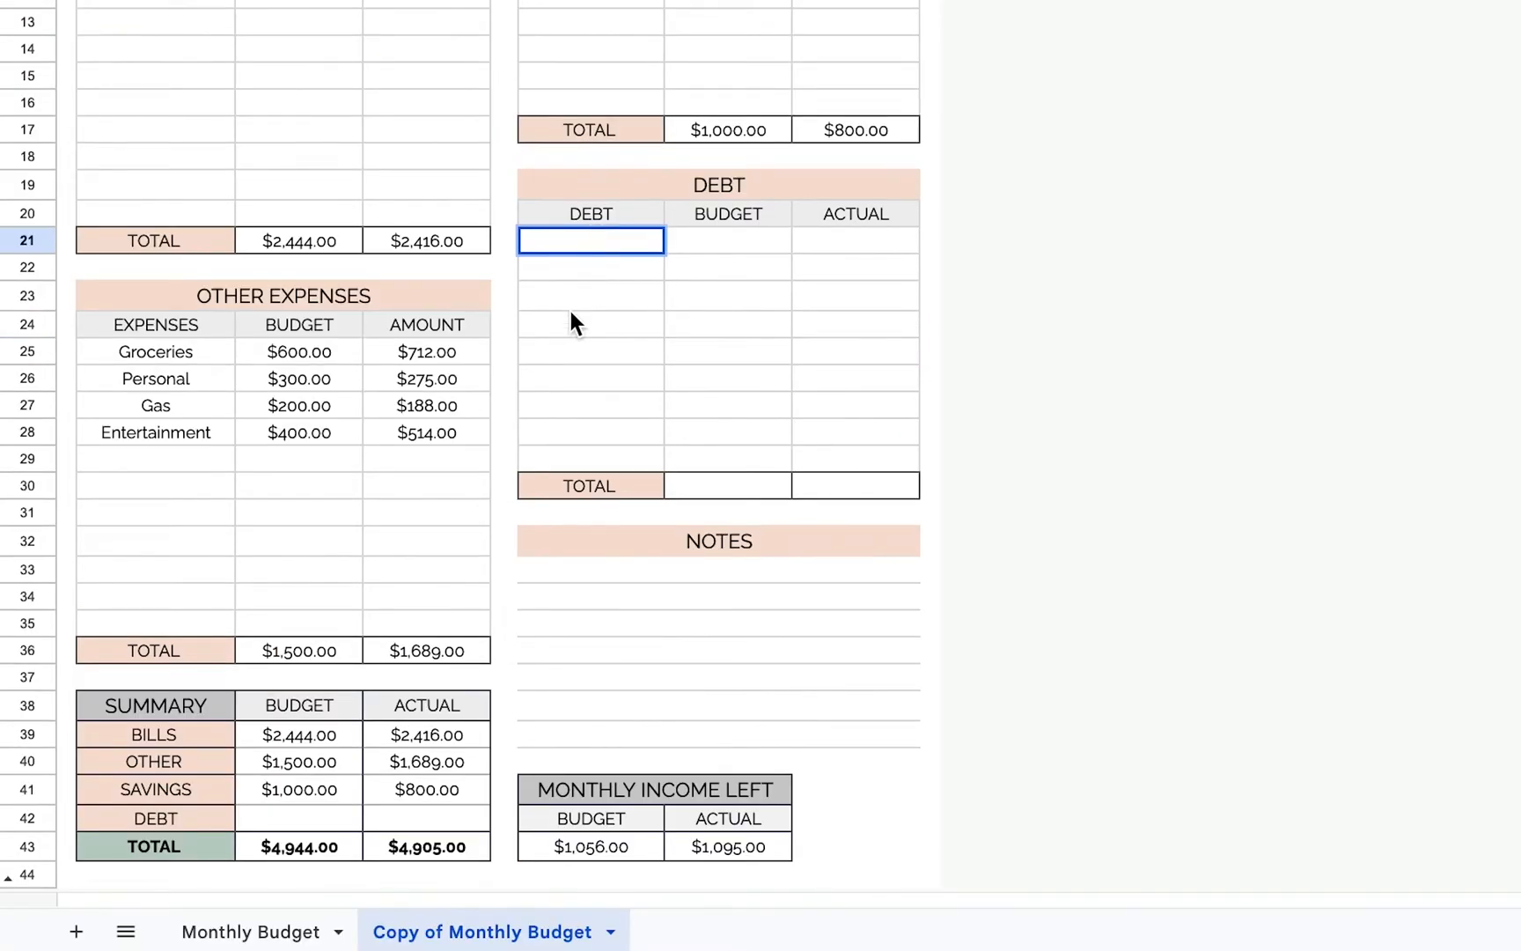
# - List Student Loans, Chase CC and Apple CC debts with budgets of $300, $80 and $60
pyautogui.scroll(-3)
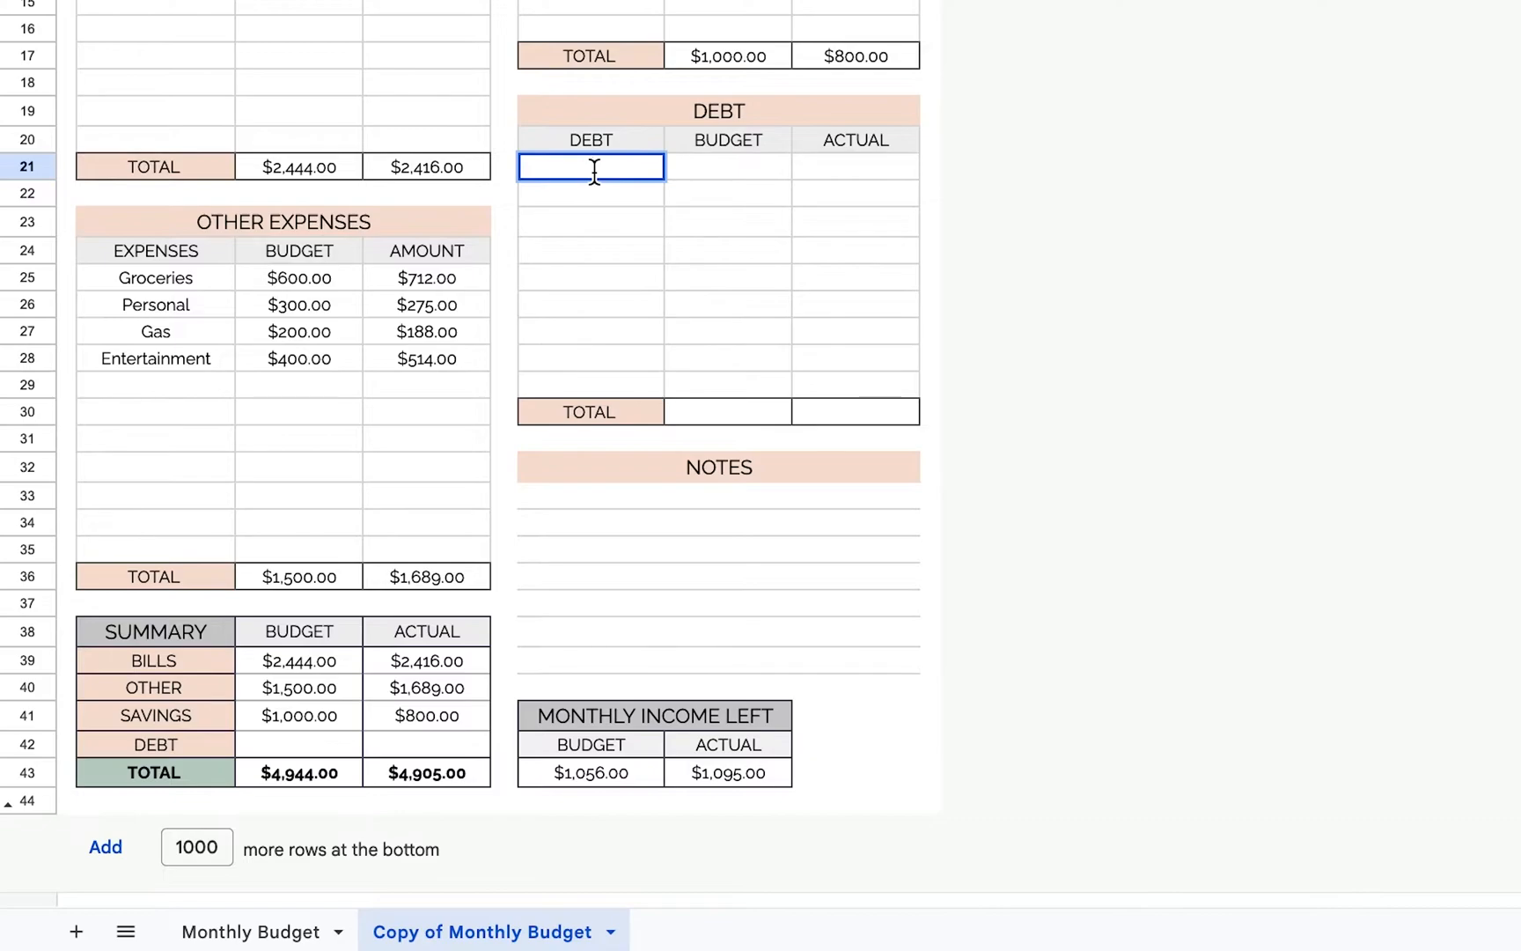
pyautogui.write('Student Loans')
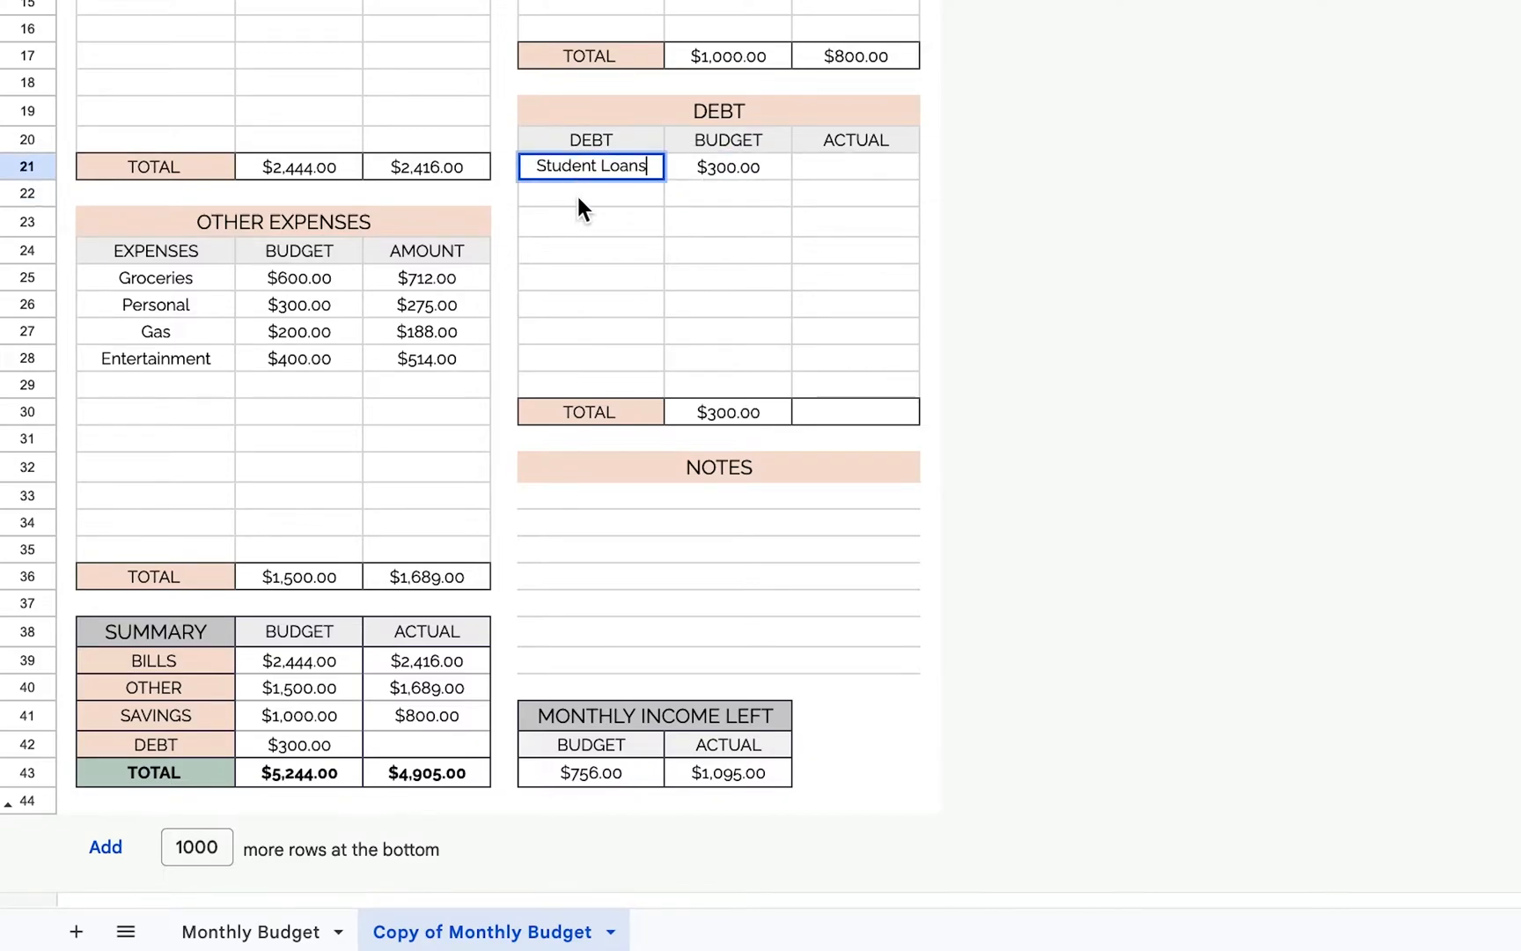
pyautogui.write('80.00')
pyautogui.click(590, 194)
pyautogui.write('Chase CC')
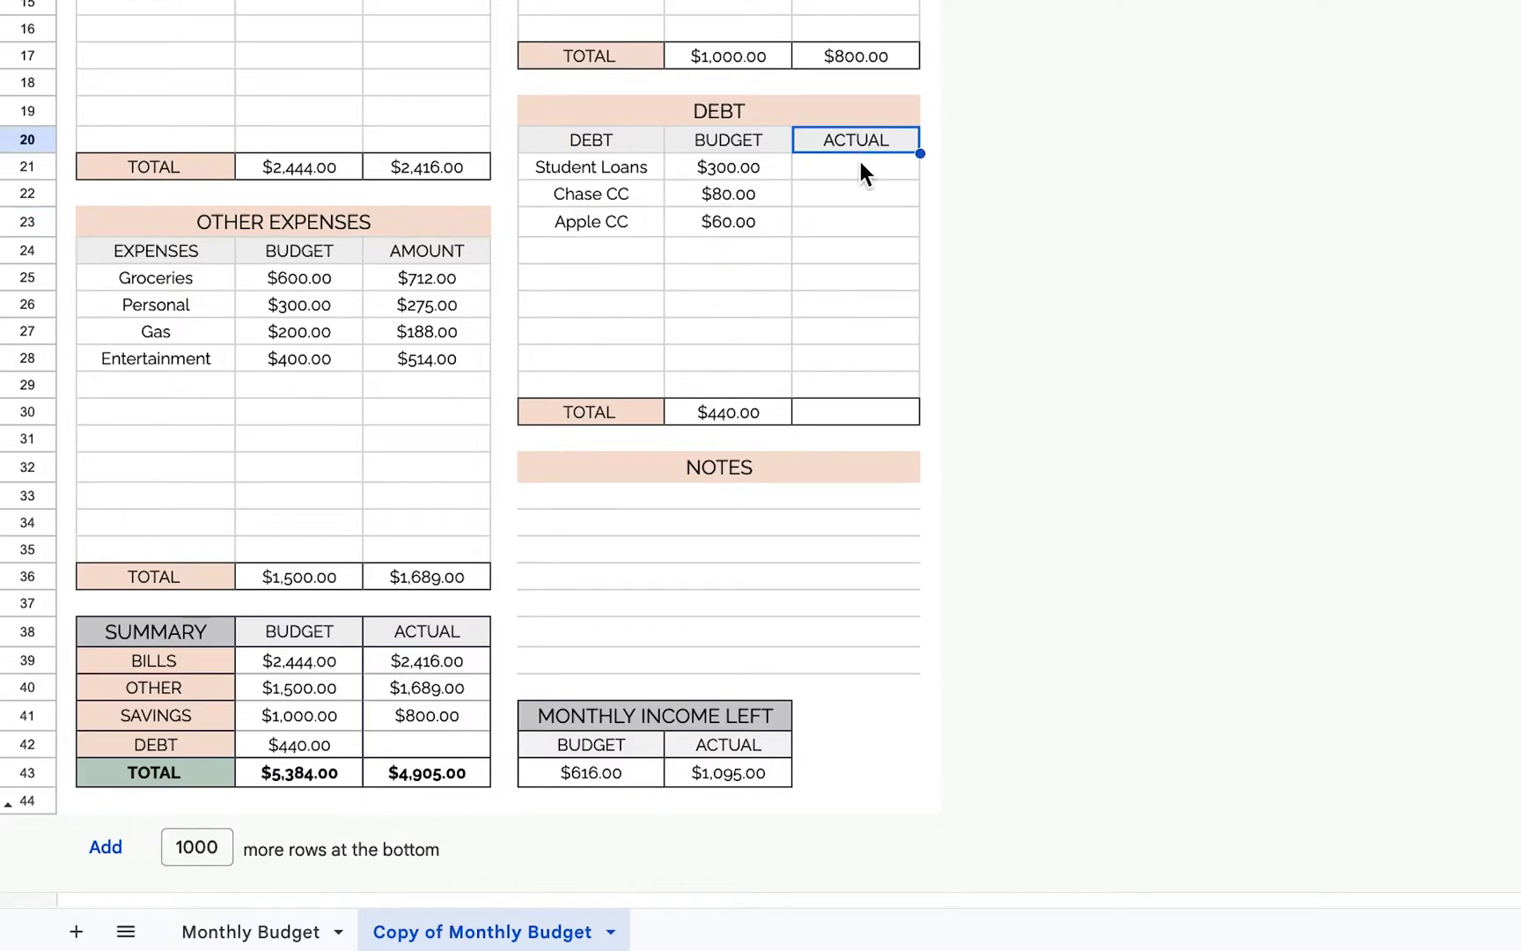
pyautogui.write('300.00')
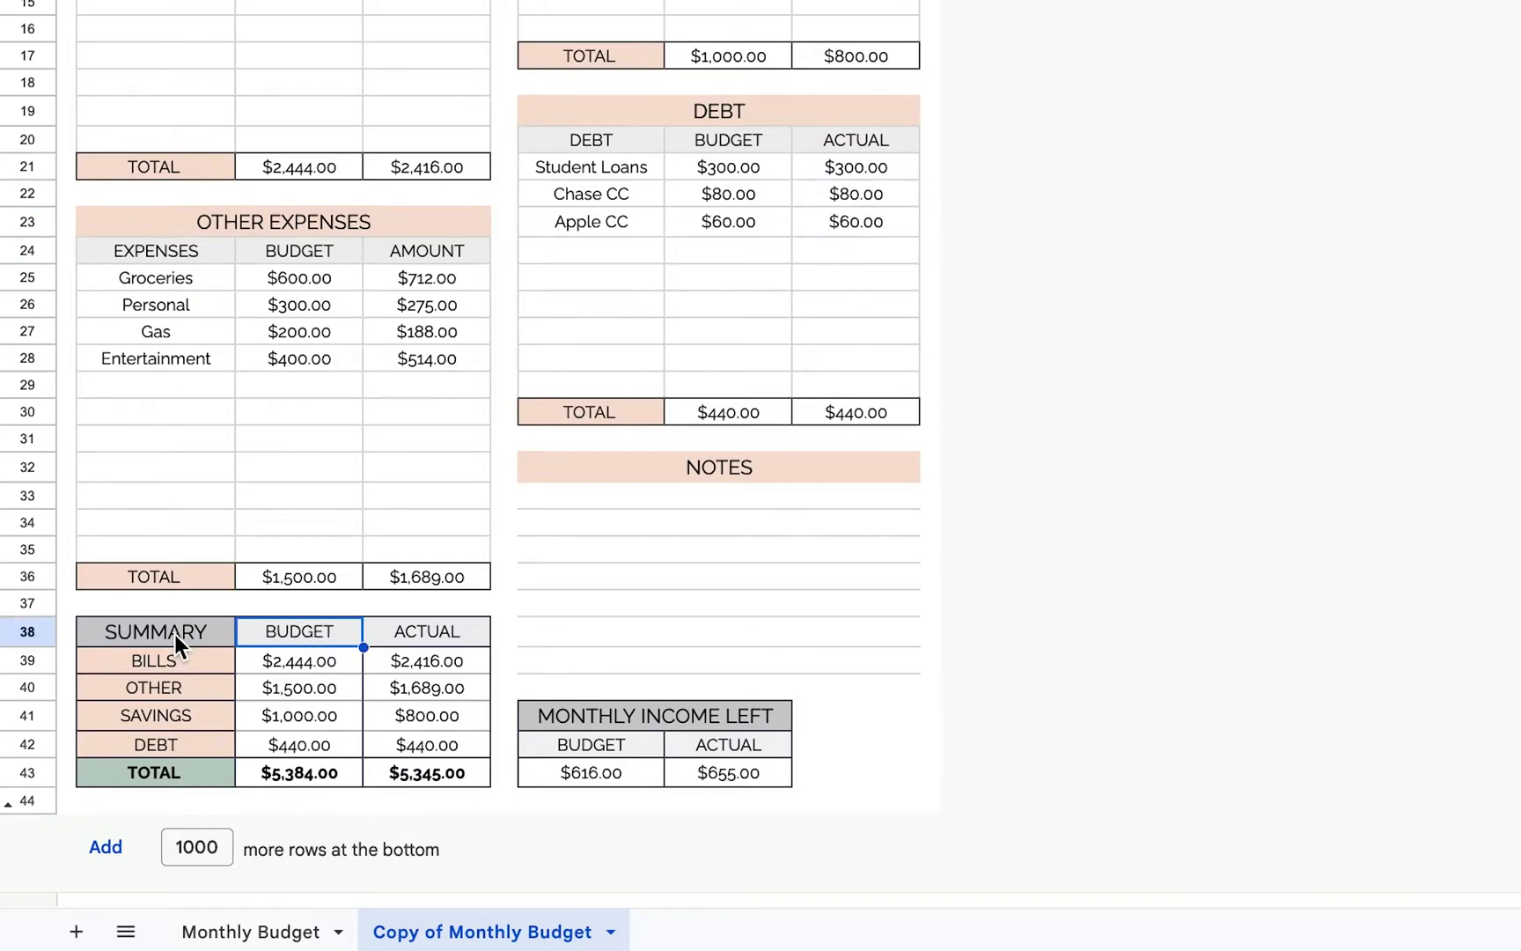
pyautogui.moveTo(296, 781)
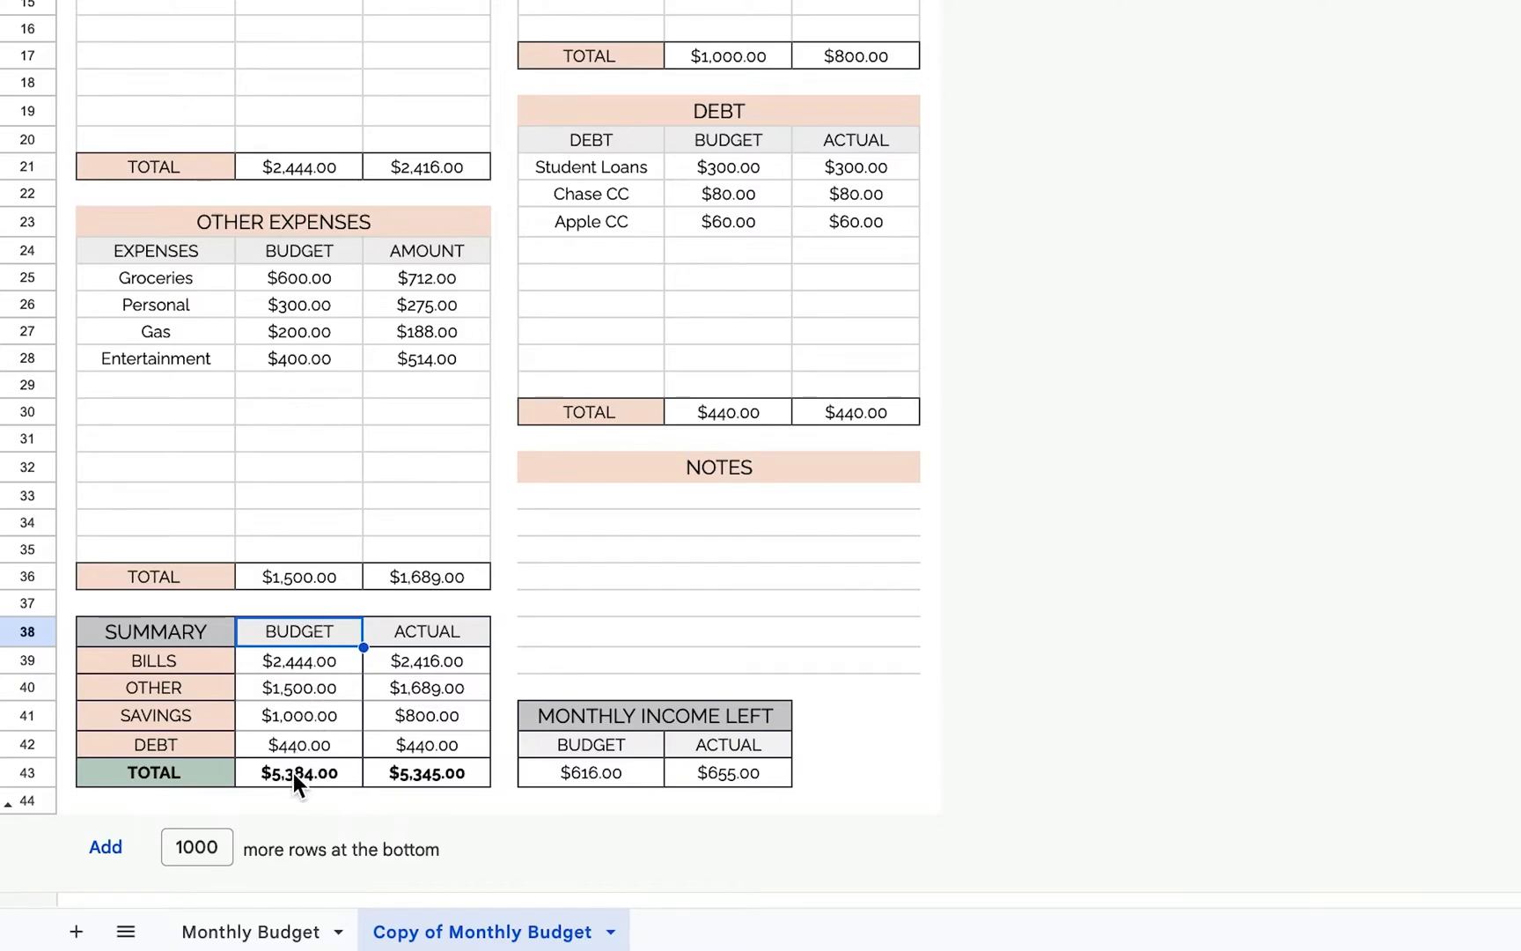
# - Check the summary totals: $5,384.00 budget, $5,345.00 actual, $616.00 and $655.00 income left
pyautogui.click(297, 773)
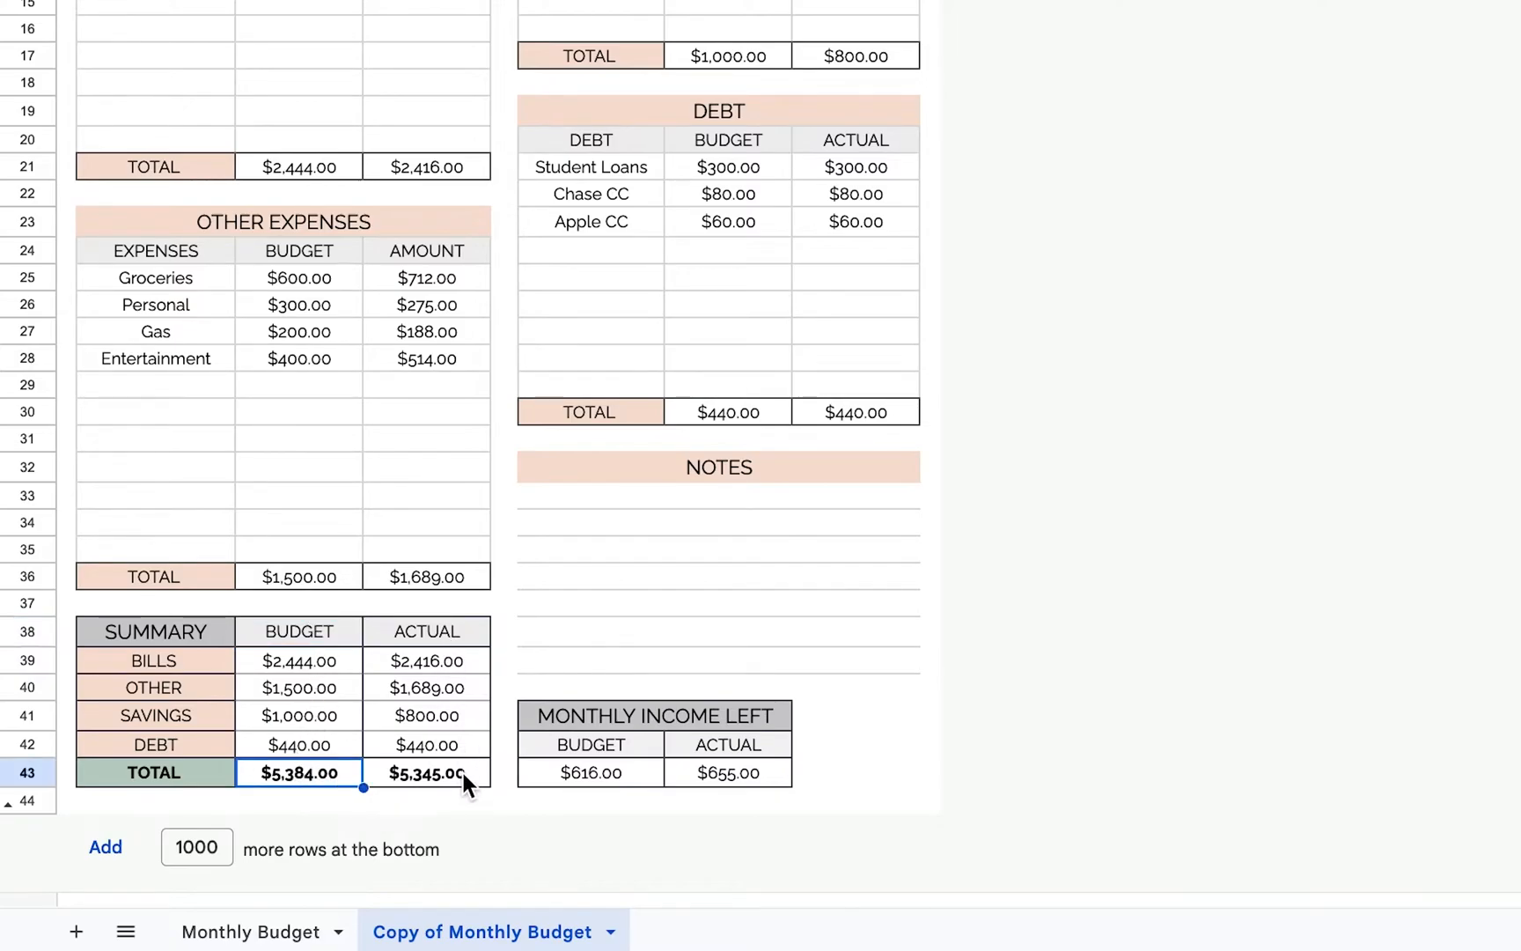
pyautogui.click(655, 717)
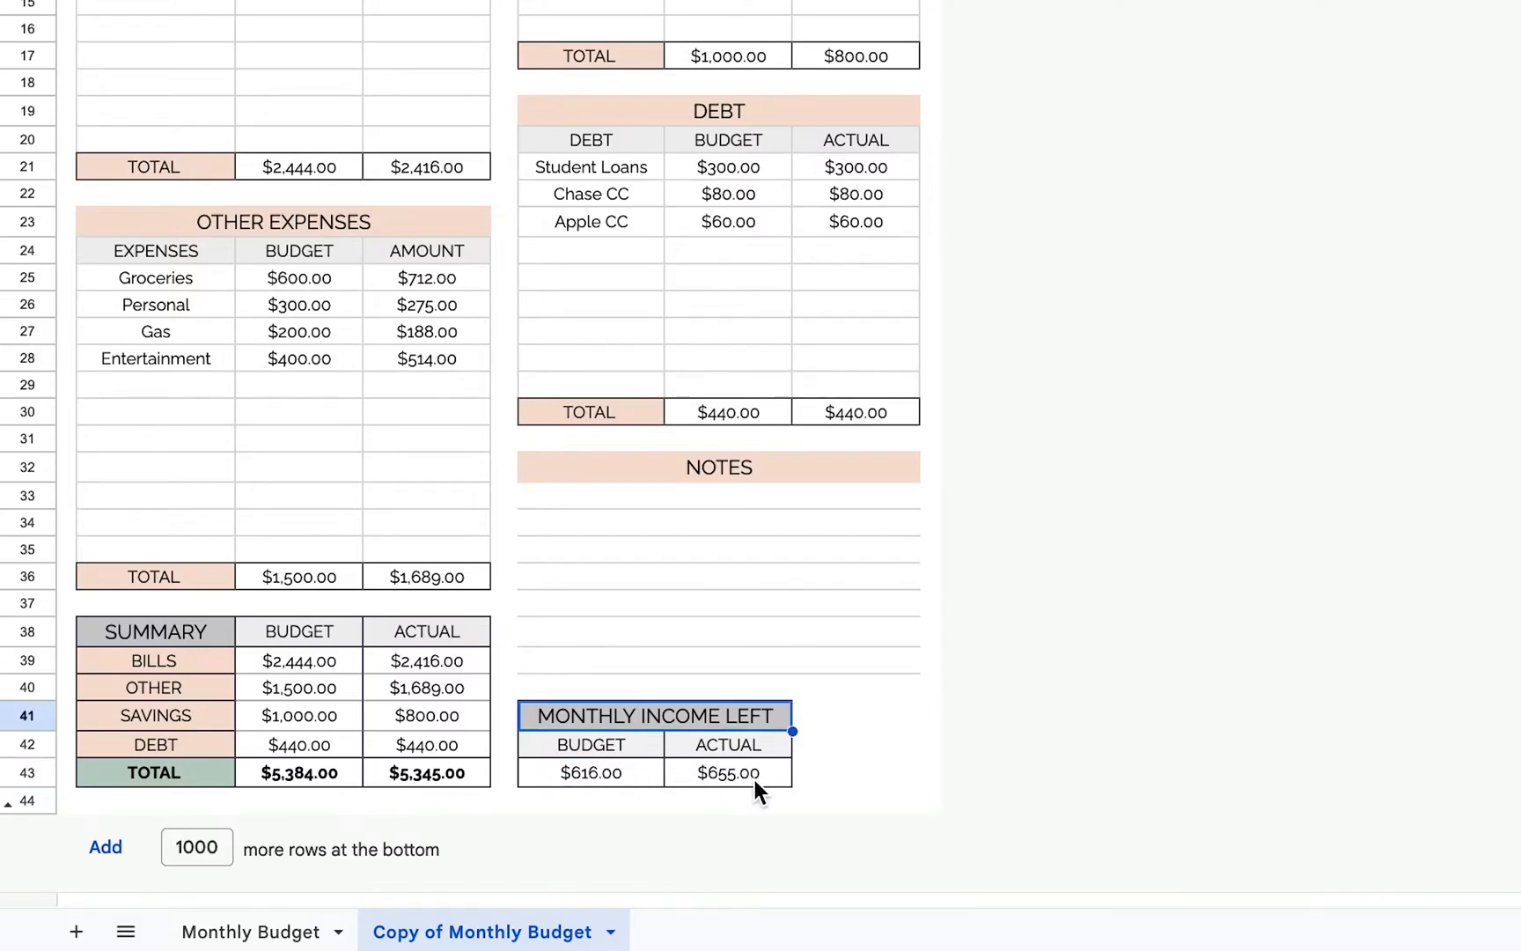
pyautogui.click(728, 773)
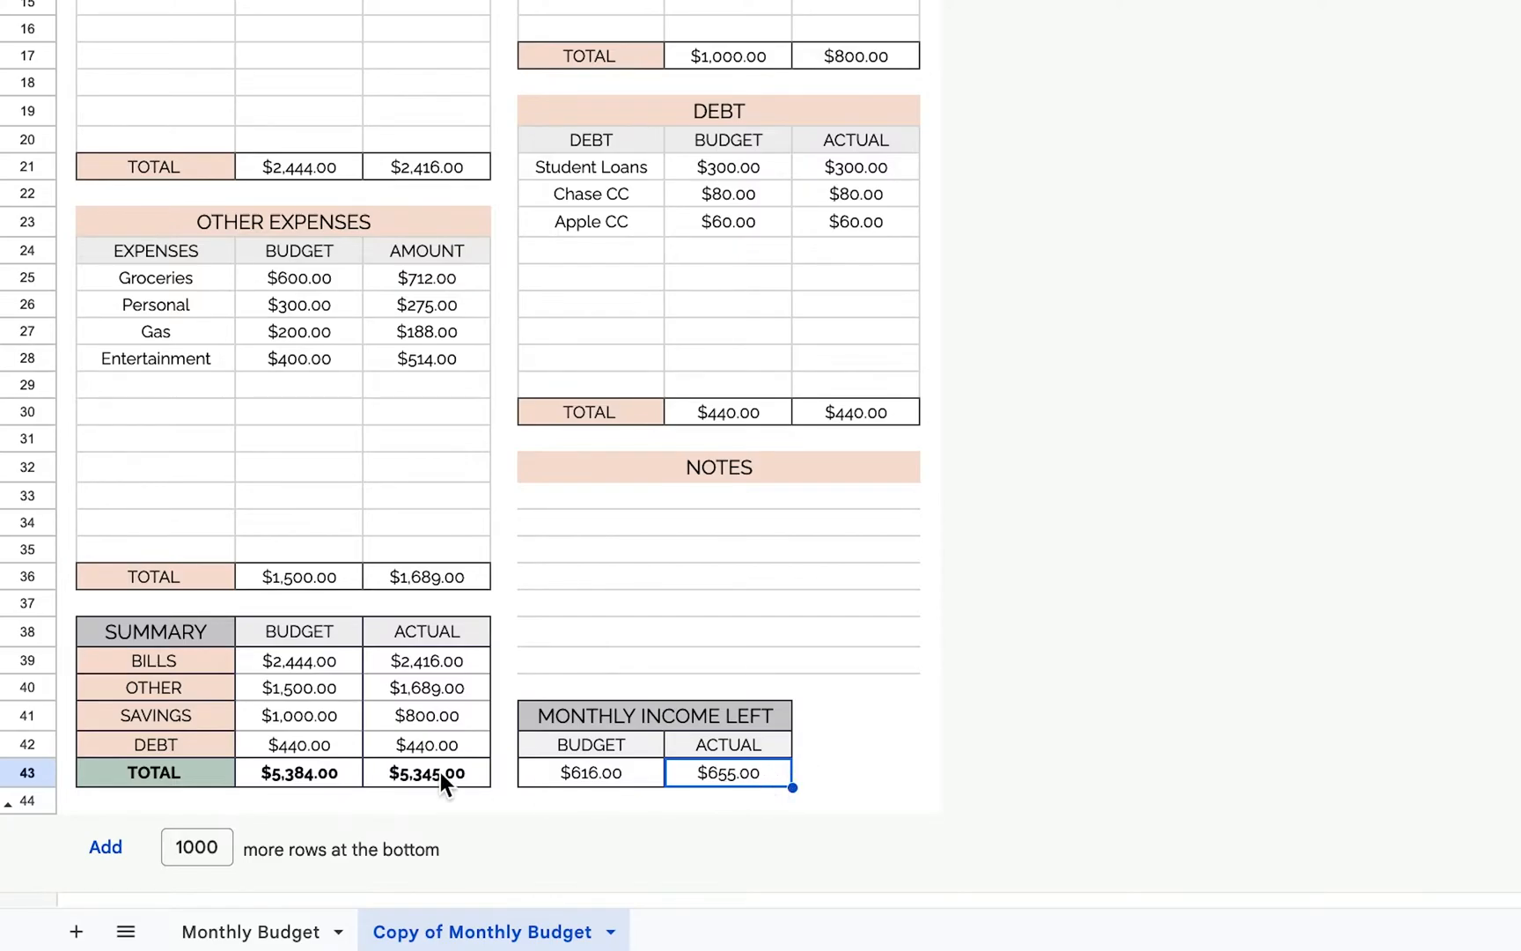
pyautogui.click(426, 773)
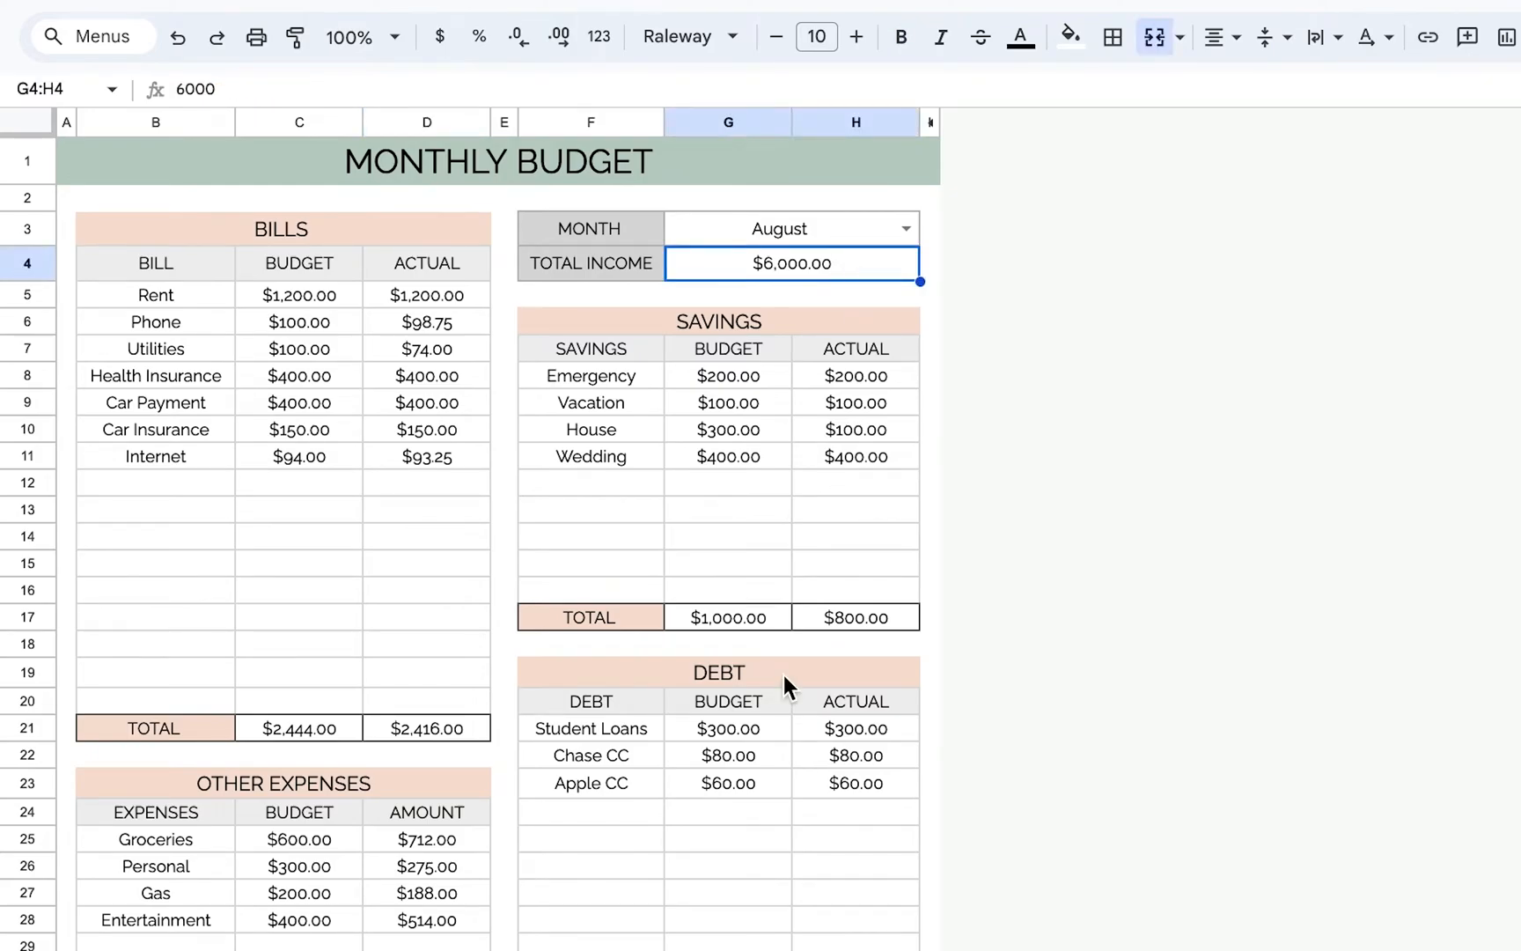
pyautogui.scroll(-3)
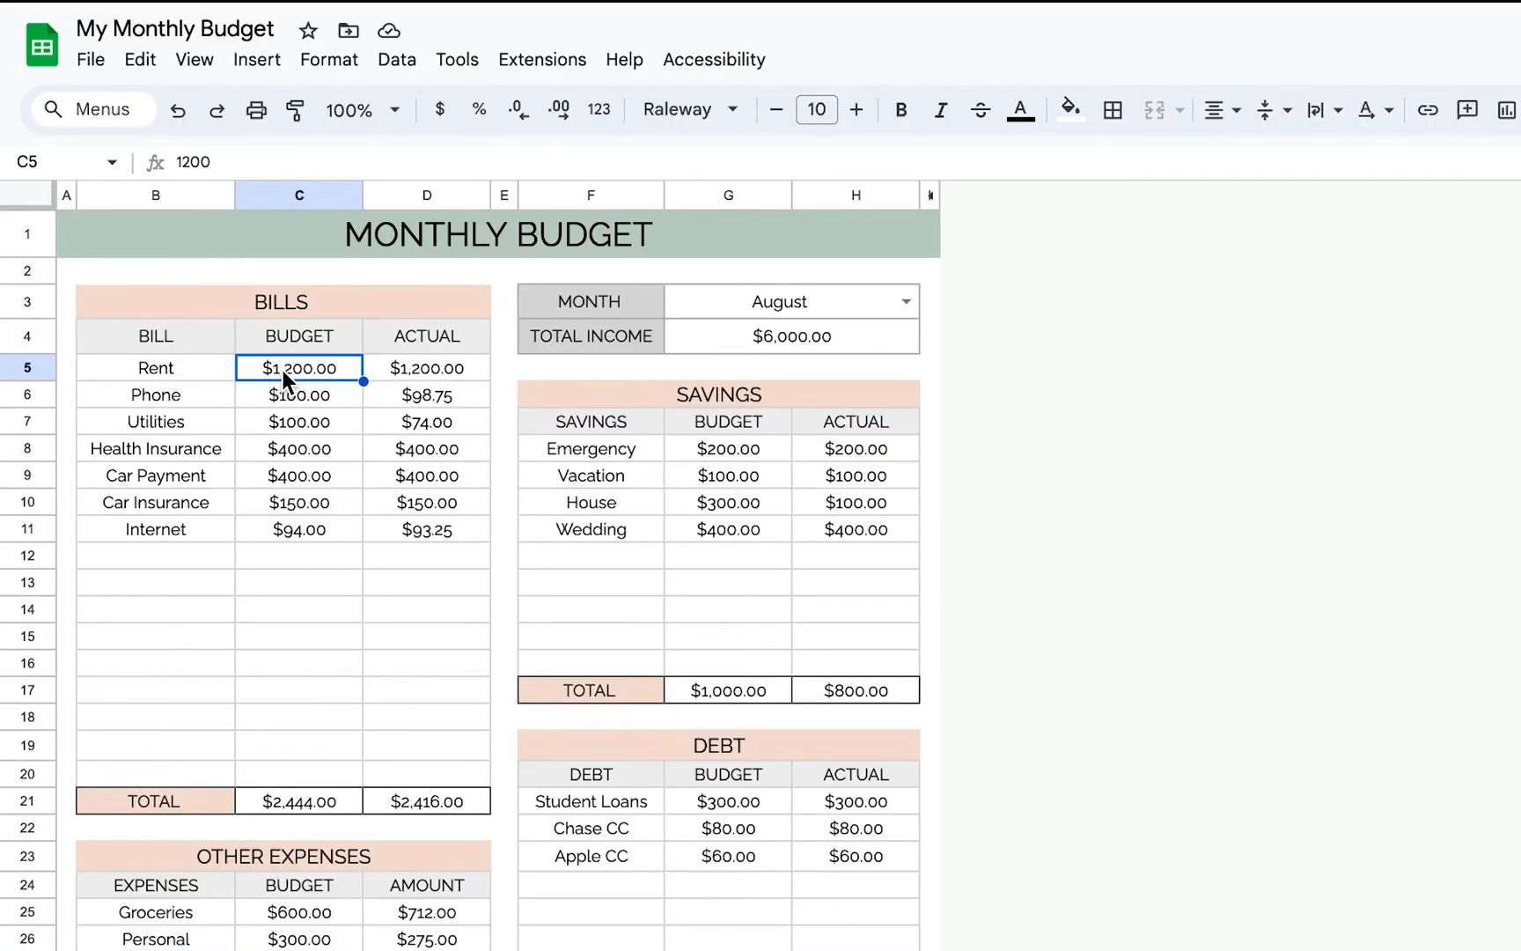
# - Format the Bills budget and actual amounts C5:D21 as pounds (£) via custom currency
pyautogui.moveTo(299, 366); pyautogui.dragTo(426, 475)
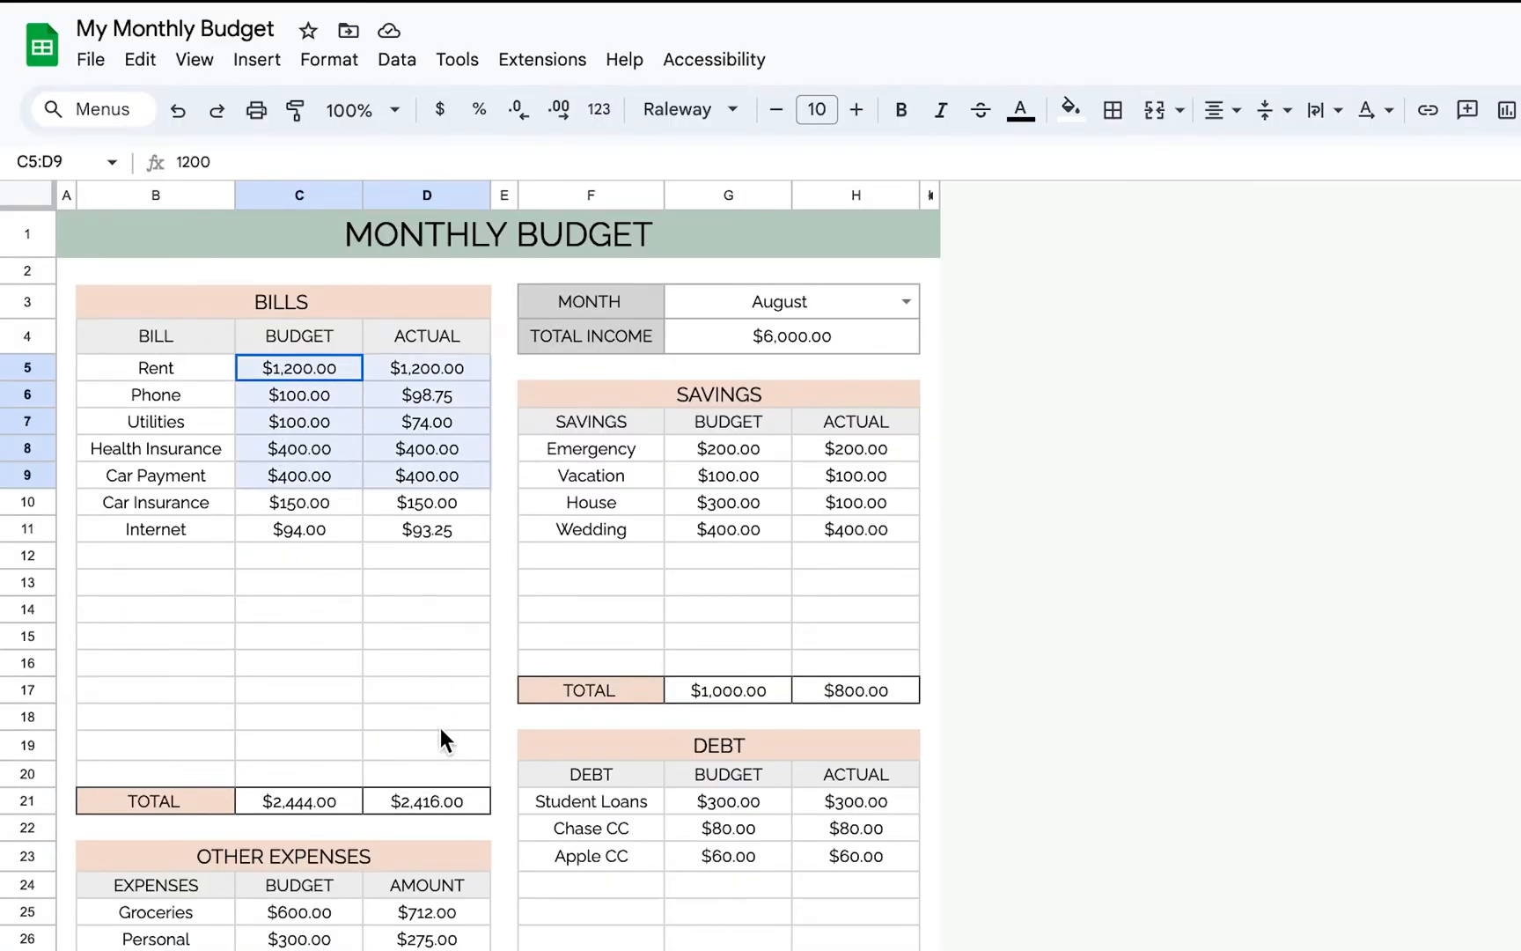
pyautogui.moveTo(297, 366); pyautogui.dragTo(426, 801)
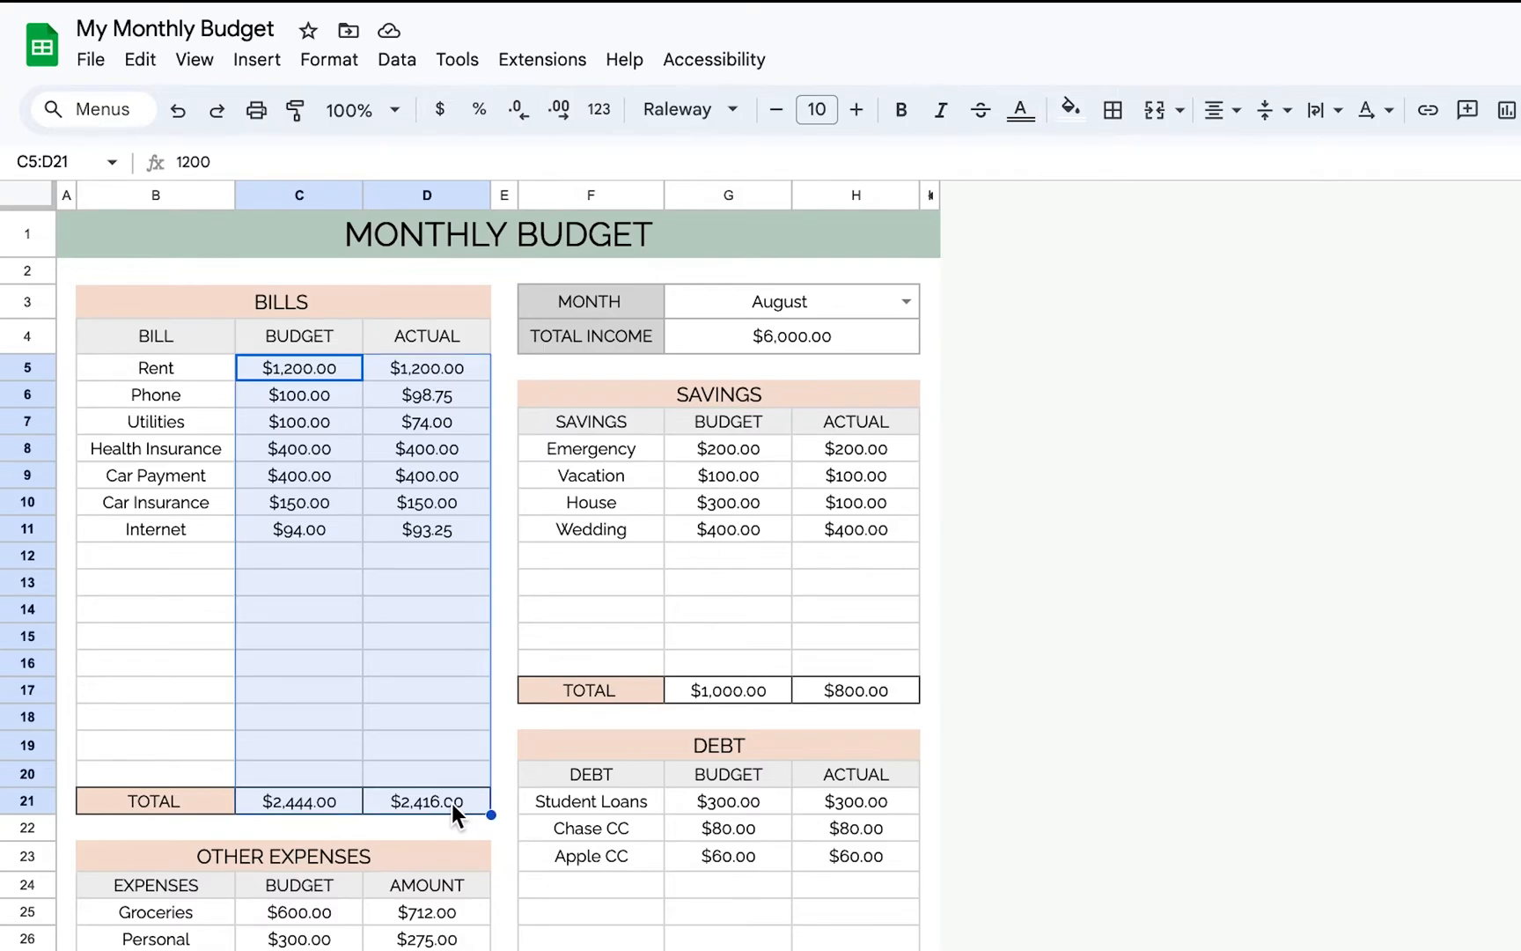
pyautogui.click(328, 60)
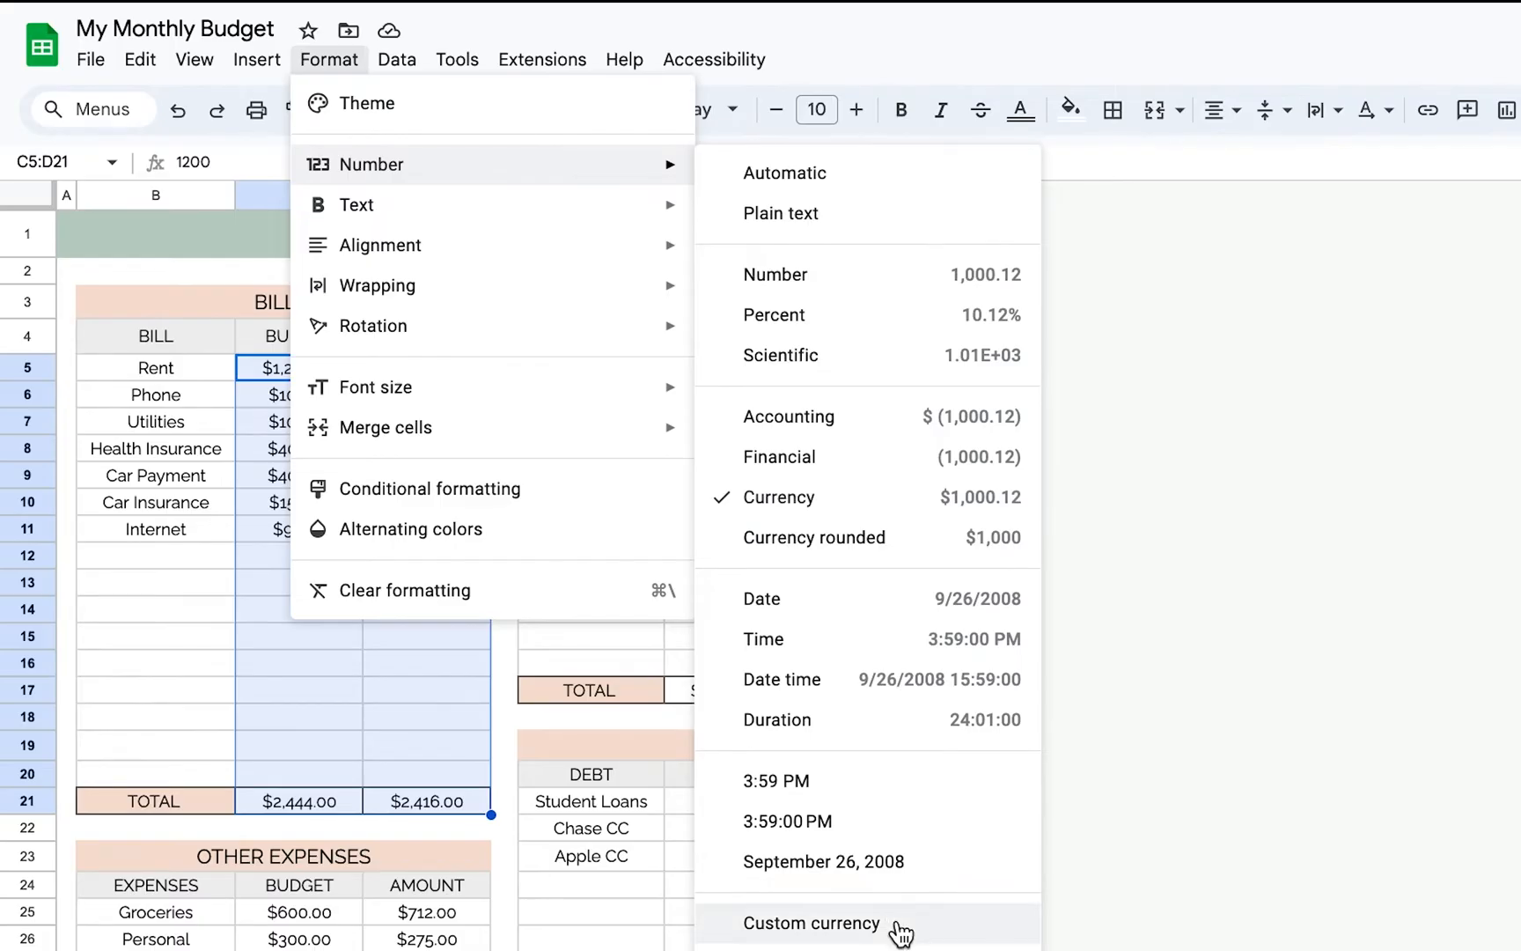
pyautogui.click(812, 923)
pyautogui.write('£')
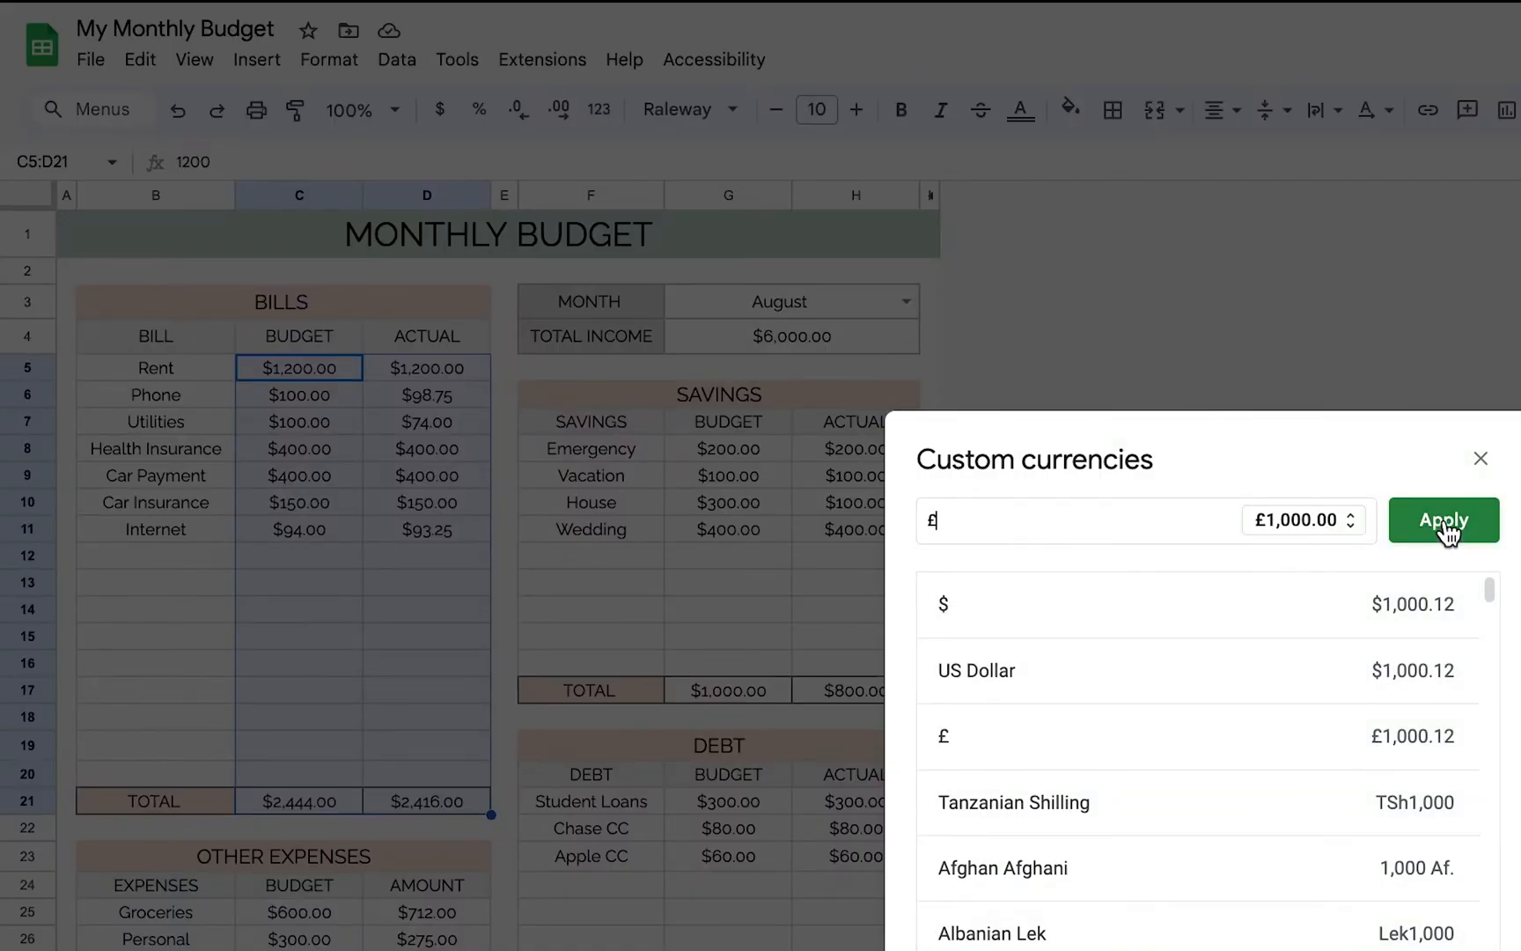
pyautogui.click(1442, 519)
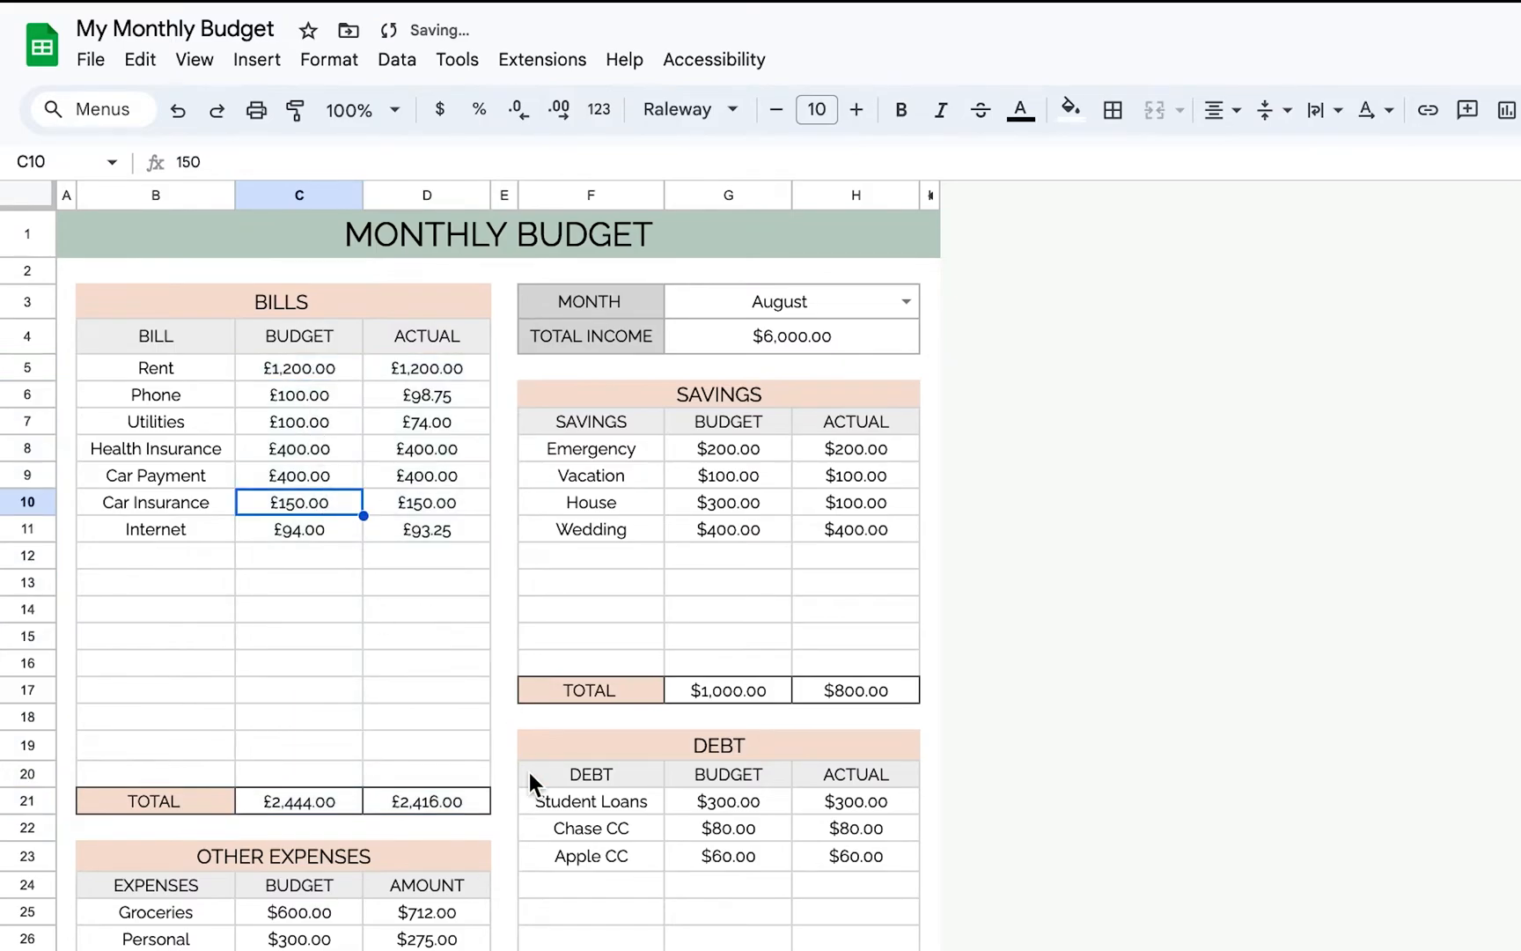